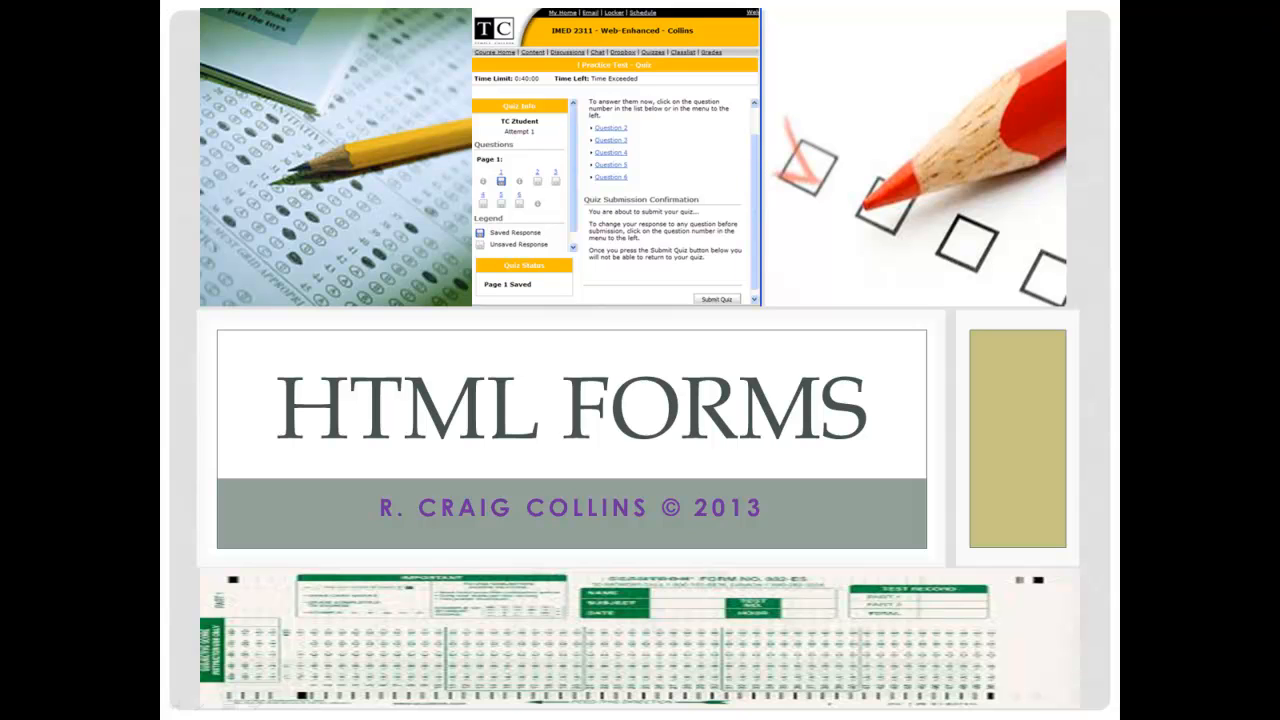
mouse_move(1273, 25)
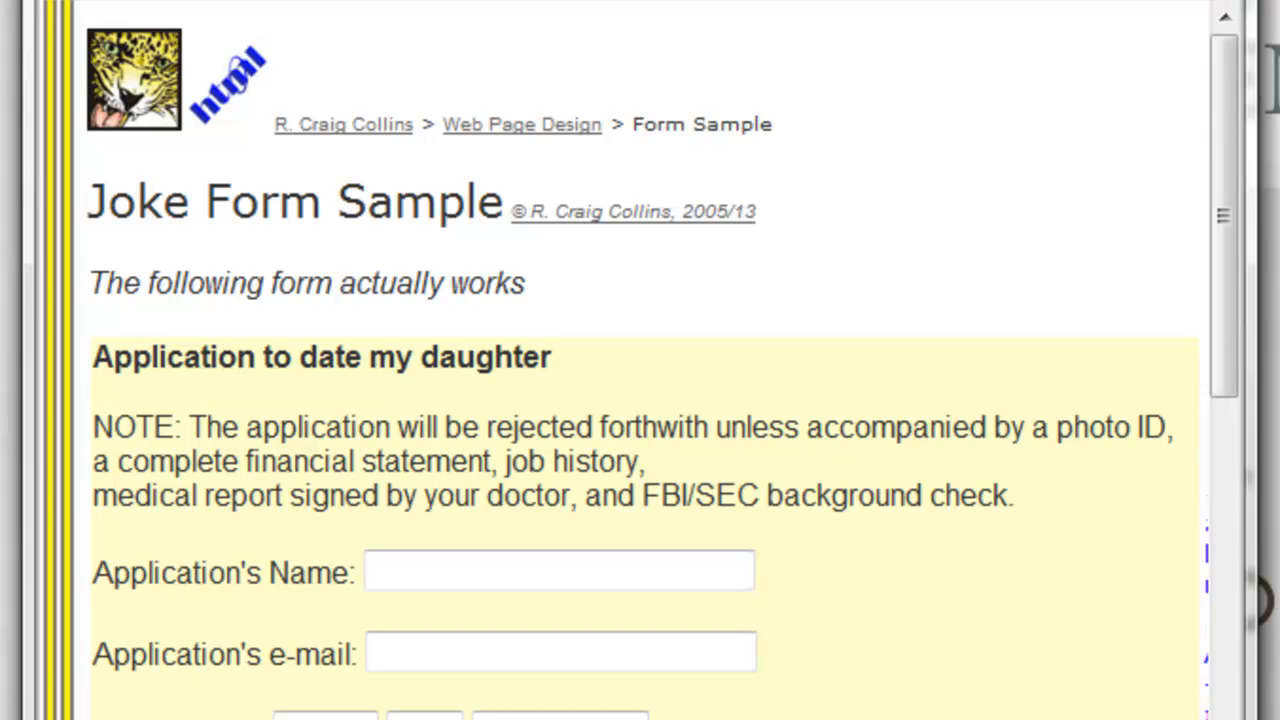
Try the name field, set the birth month to April, and show the weight range choices.
left_click(559, 571)
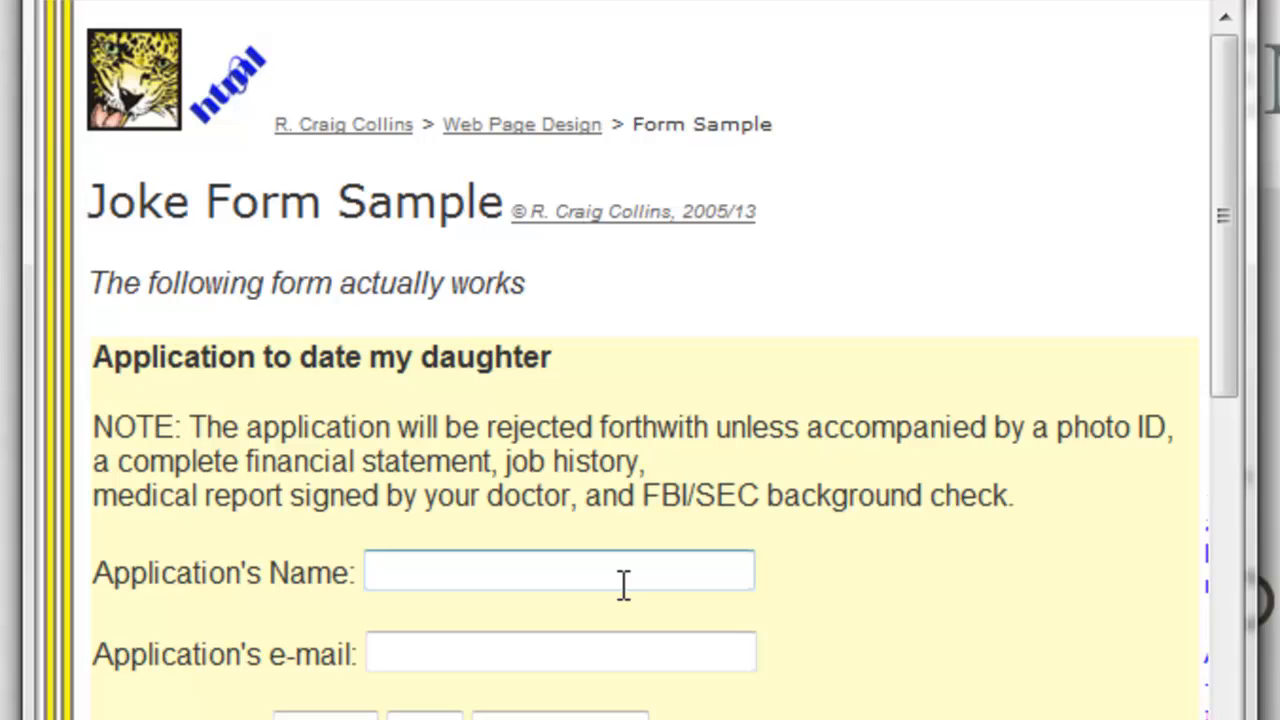
scroll("down", 3)
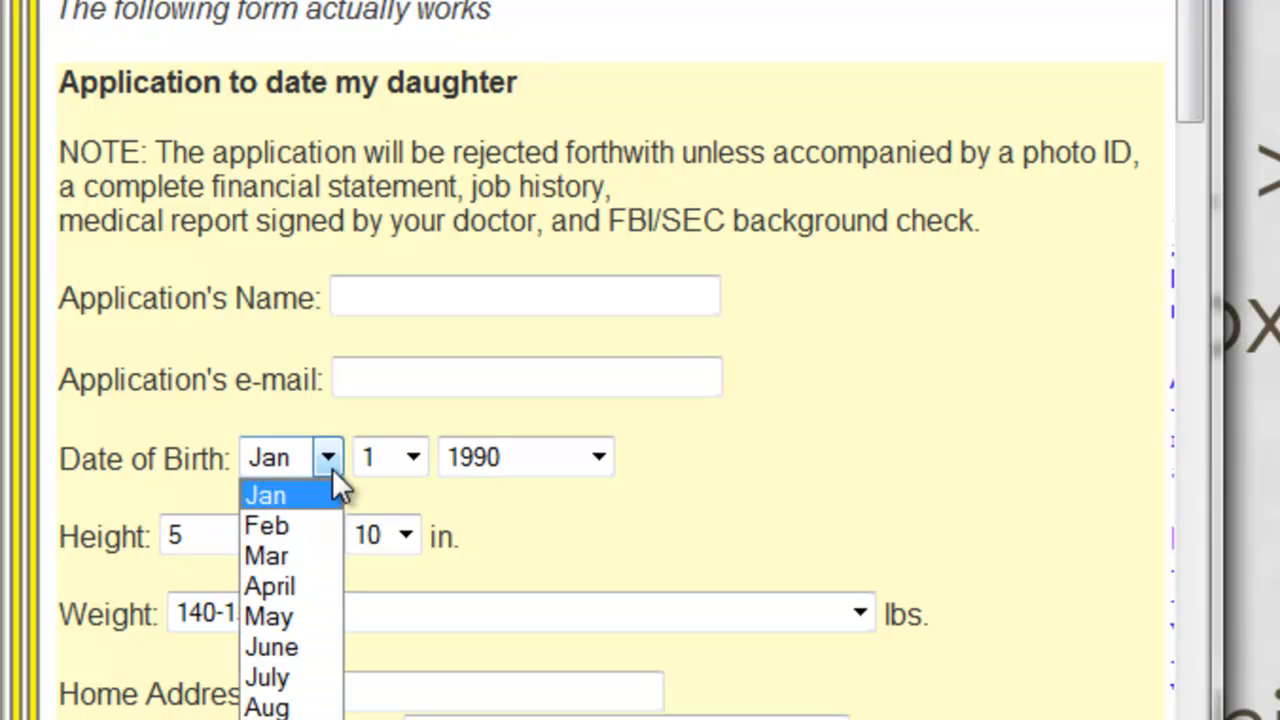
left_click(269, 586)
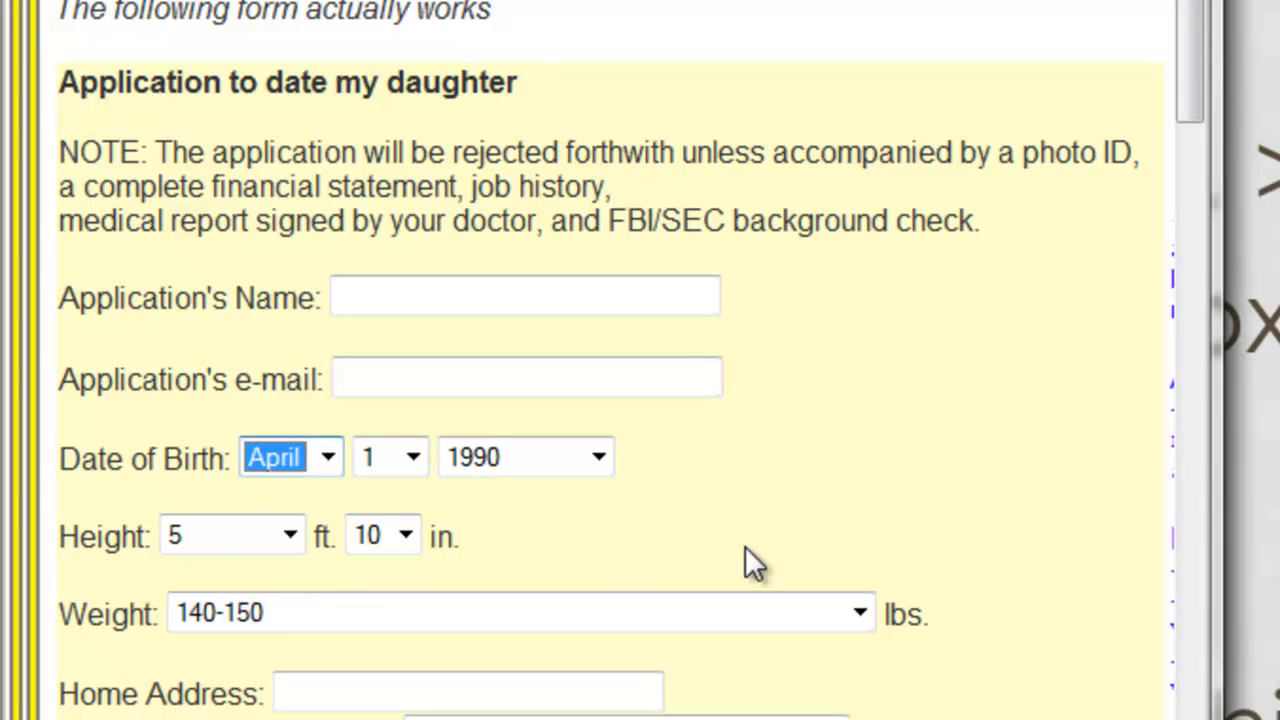
mouse_move(895, 630)
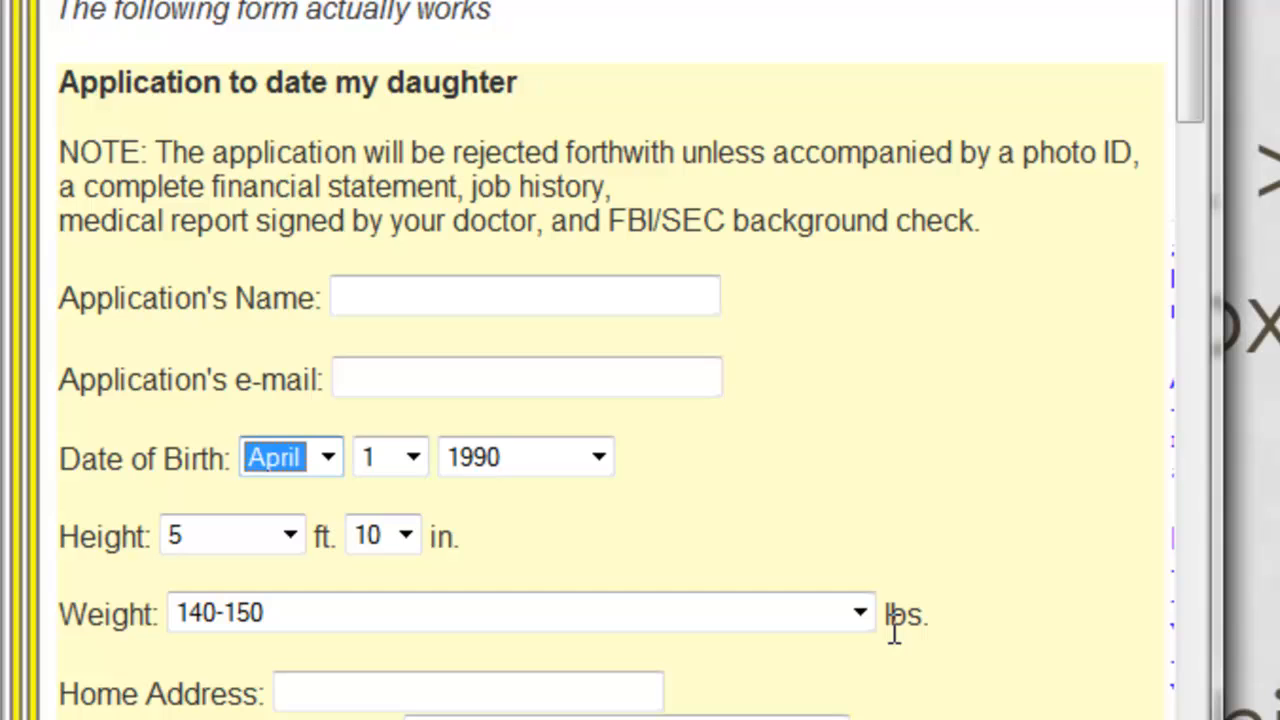
left_click(857, 613)
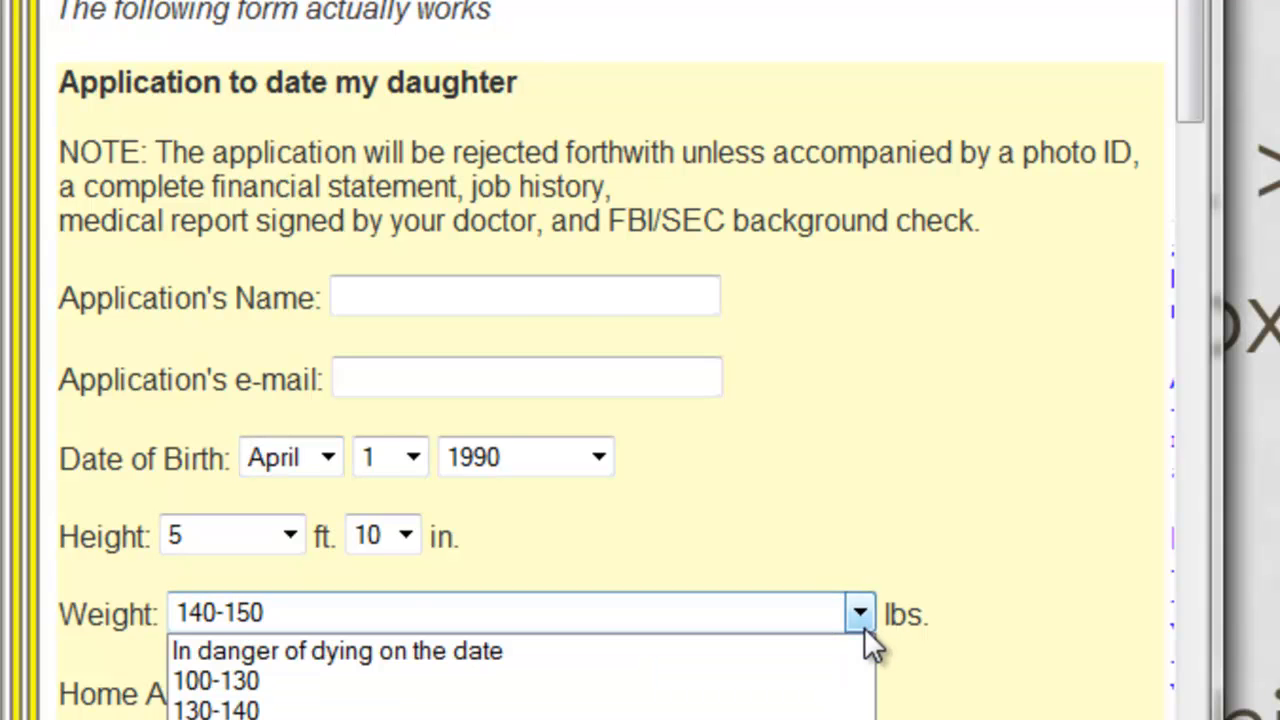
Answer No to the parent or guardian question, then change it back to Yes.
scroll("down", 3)
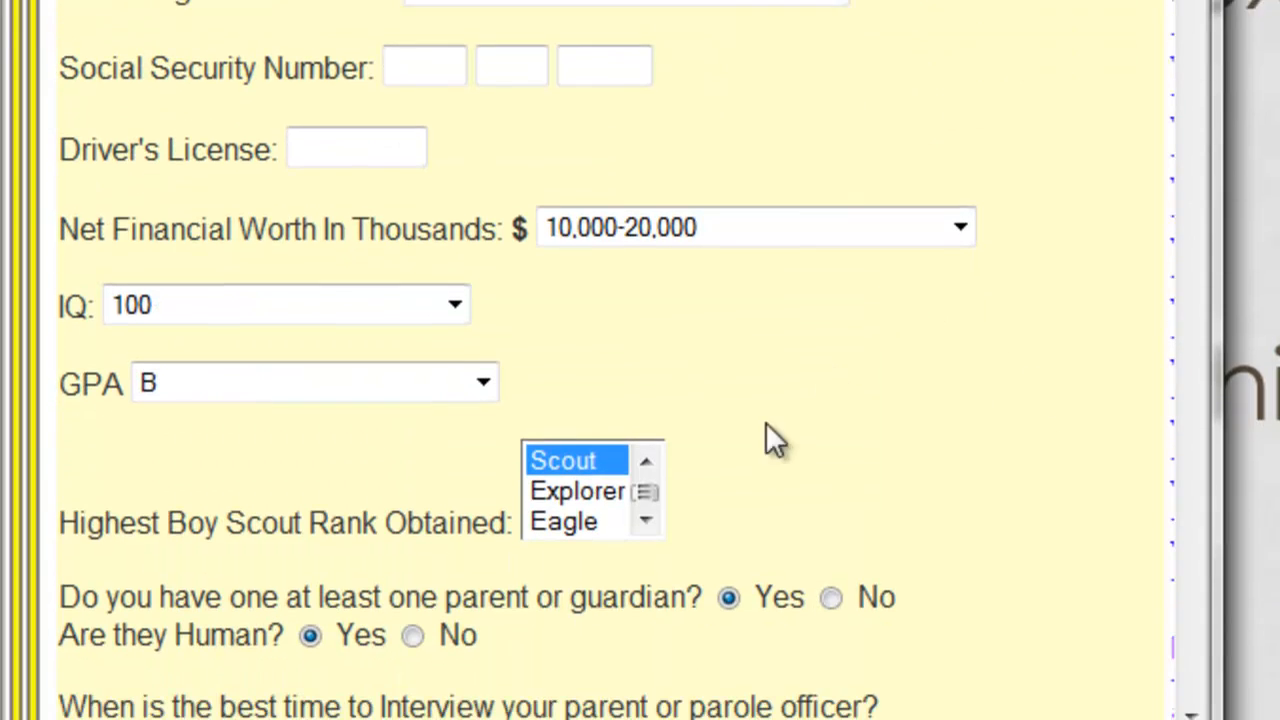
scroll("down", 3)
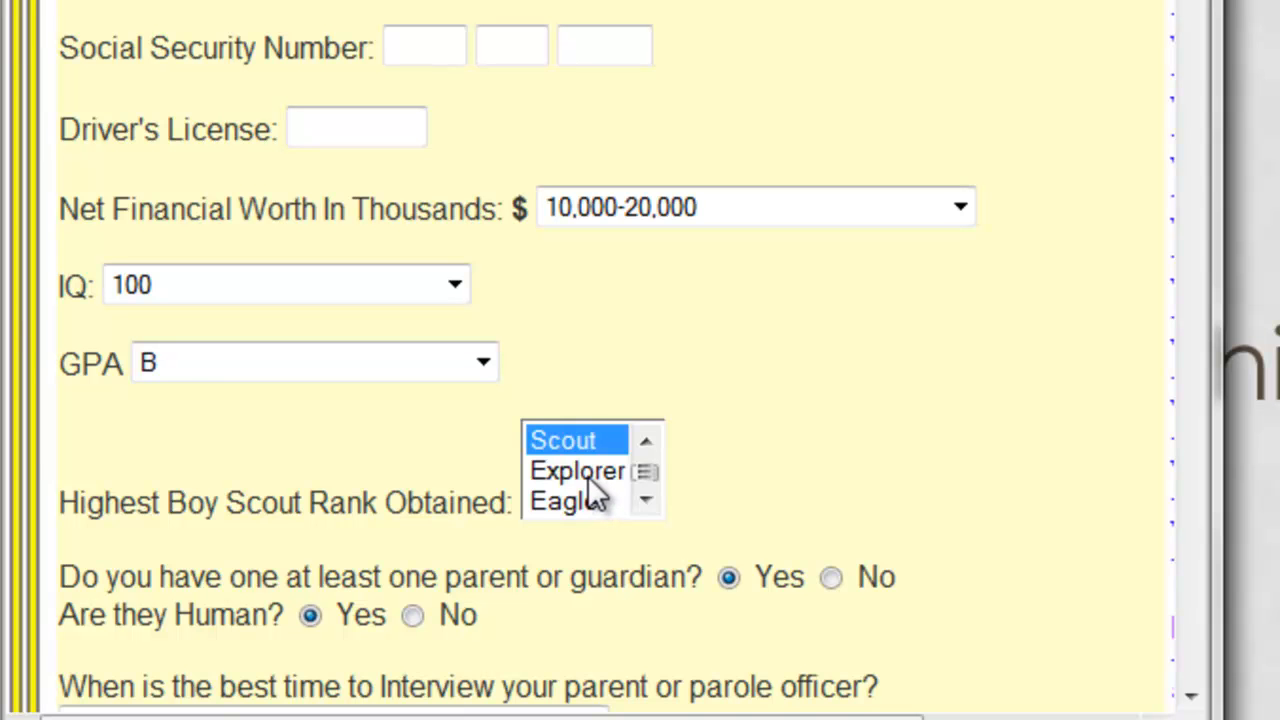
scroll("down", 3)
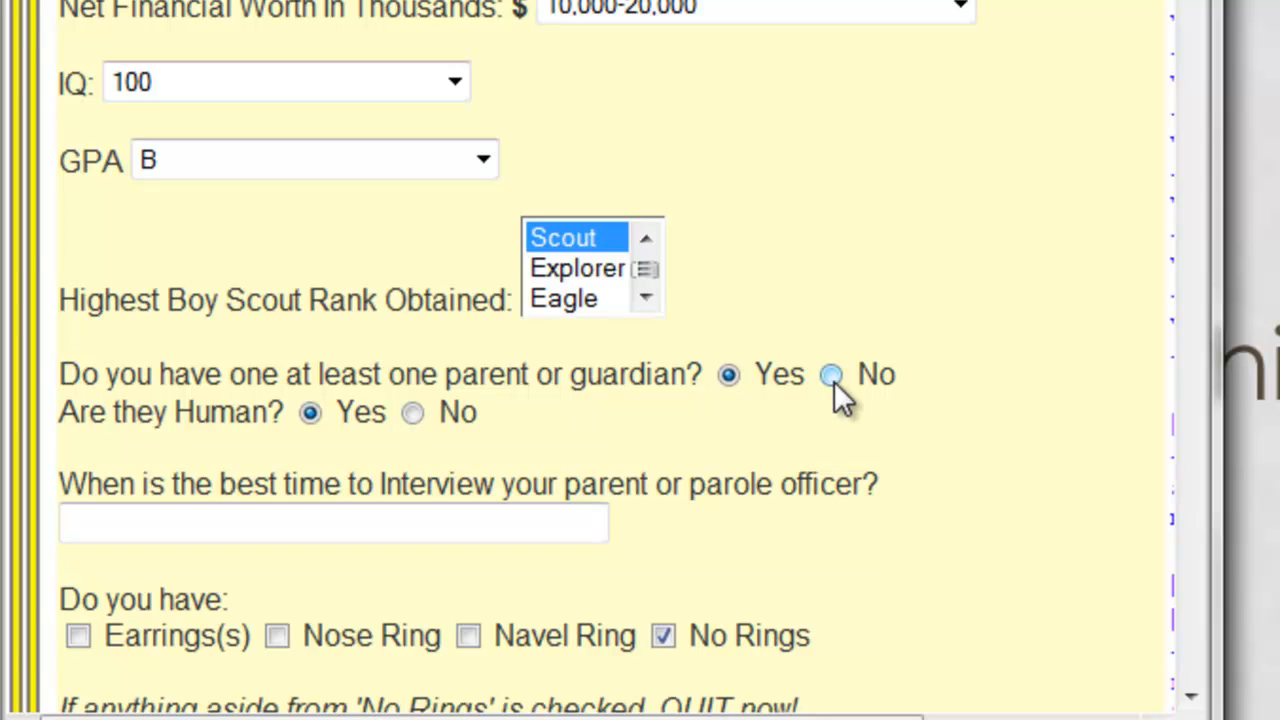
left_click(831, 373)
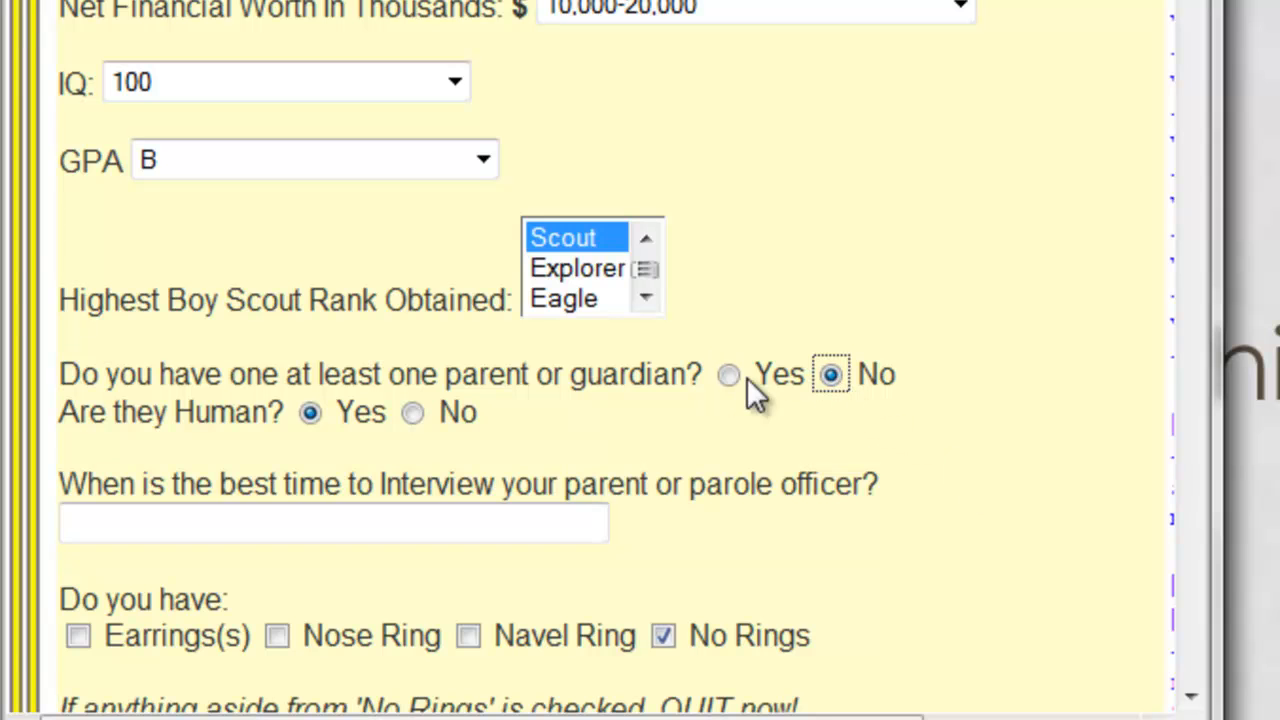
left_click(728, 374)
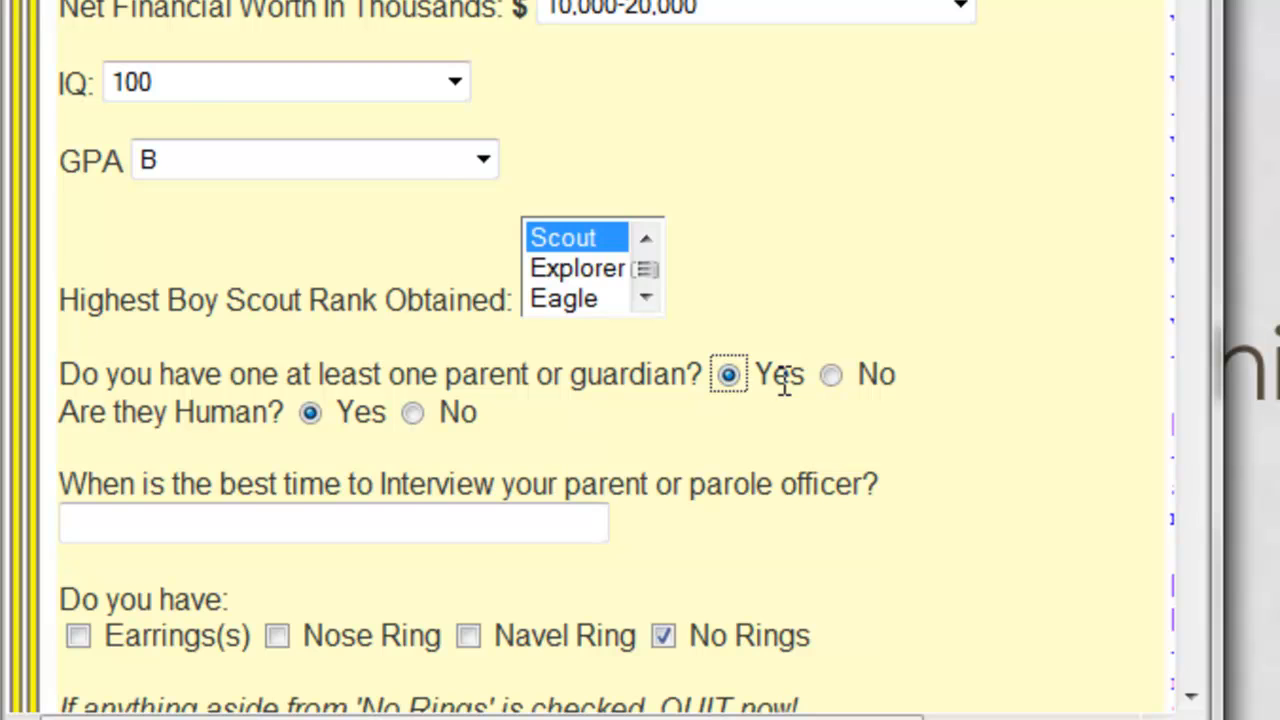
Tick Earrings(s) and Nose Ring in the rings question.
scroll("down", 3)
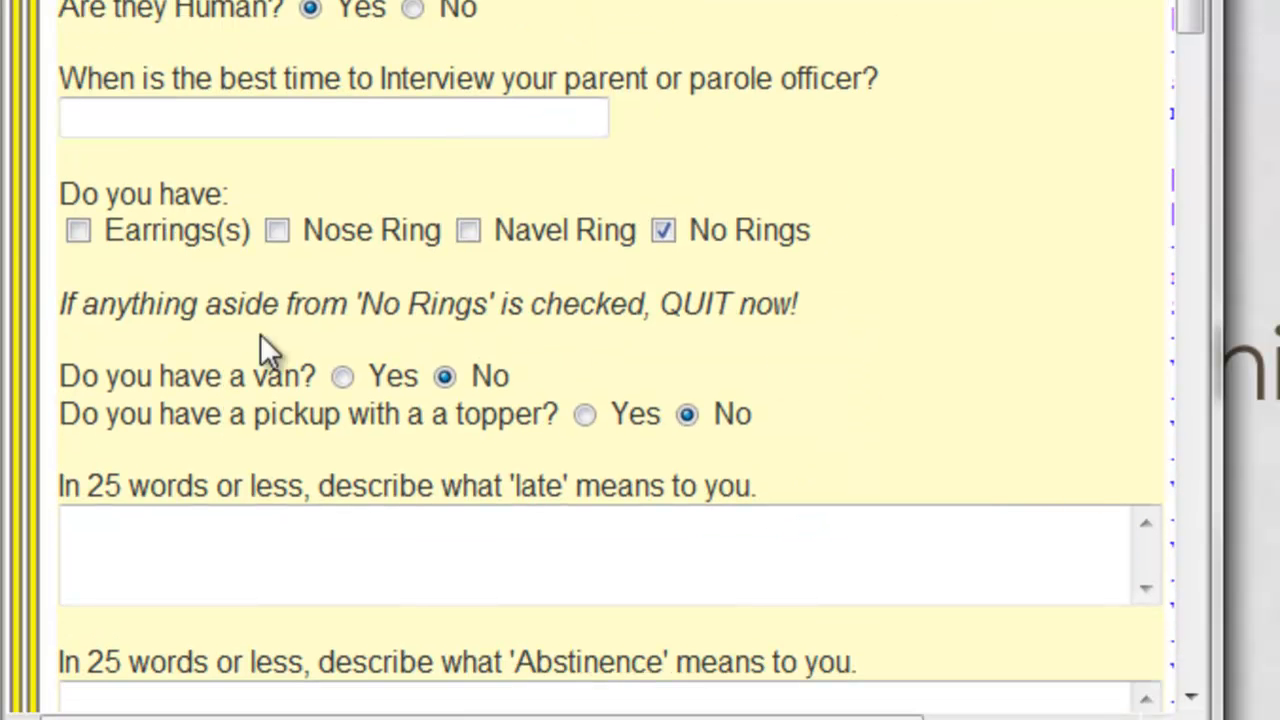
left_click(78, 230)
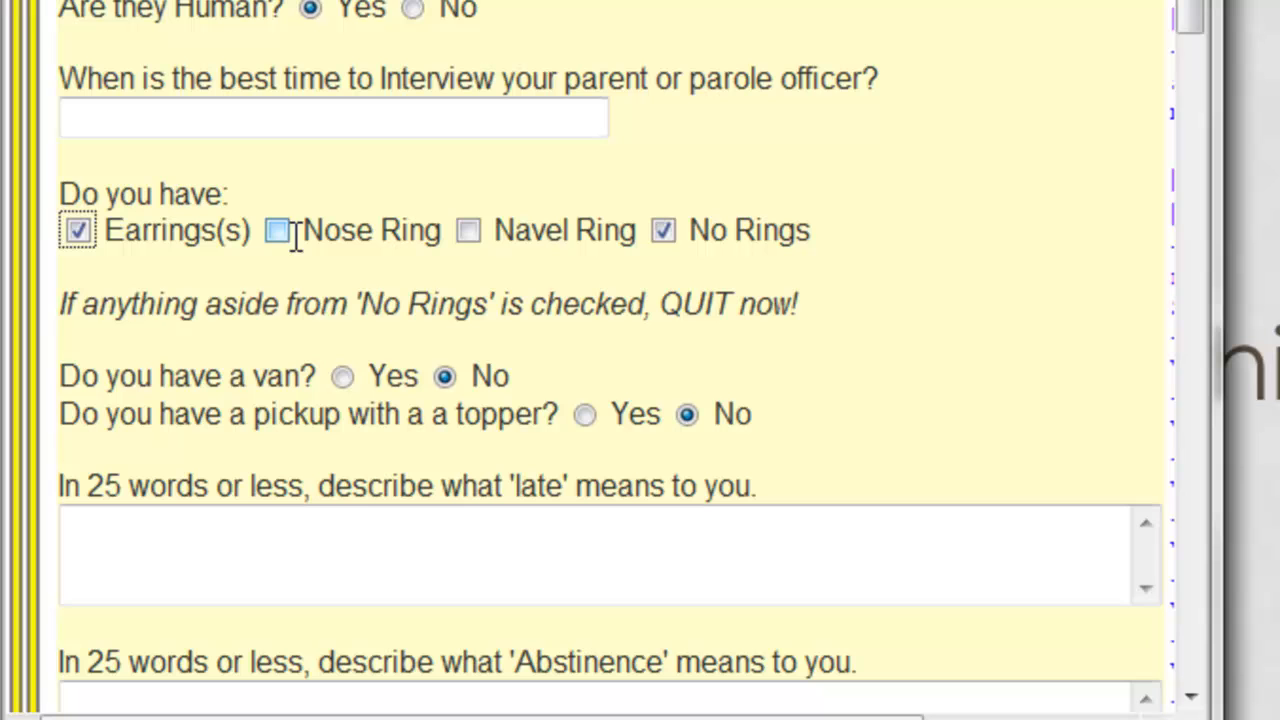
left_click(277, 230)
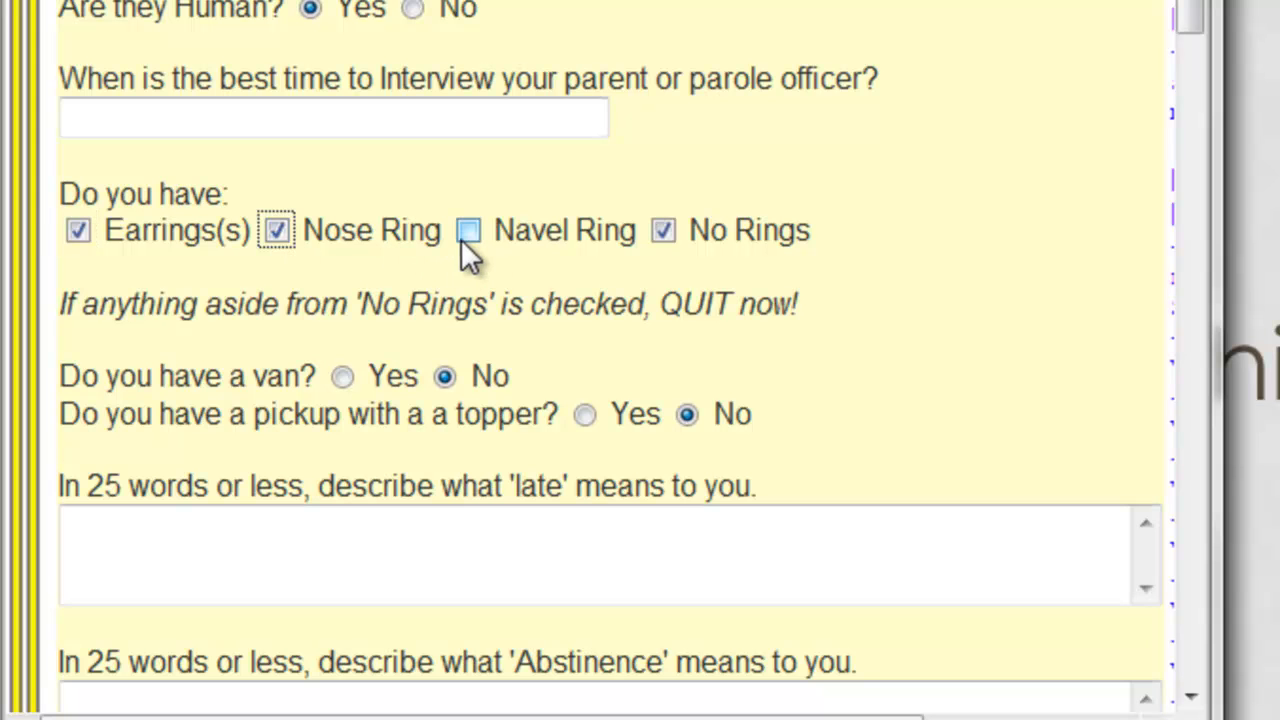
left_click(468, 230)
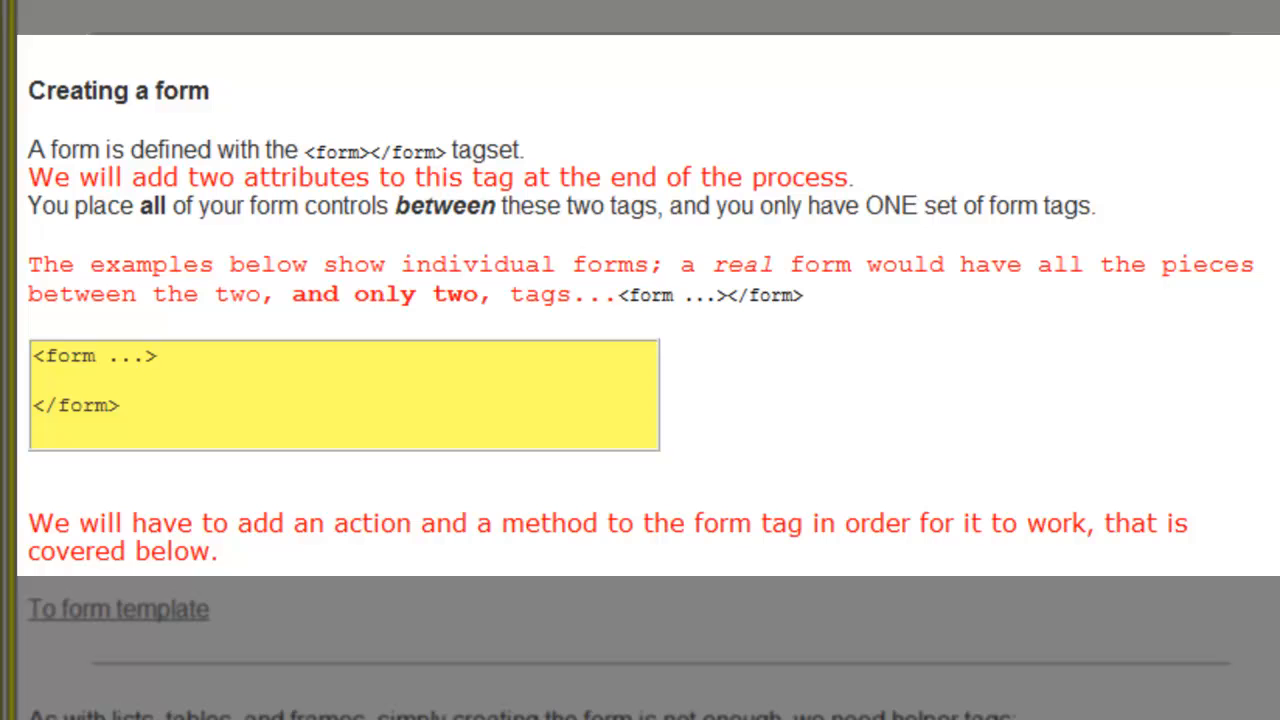
Select the placeholder dots inside the <form> tag example in 'Creating a form'.
left_click_drag(190, 400, 485, 388)
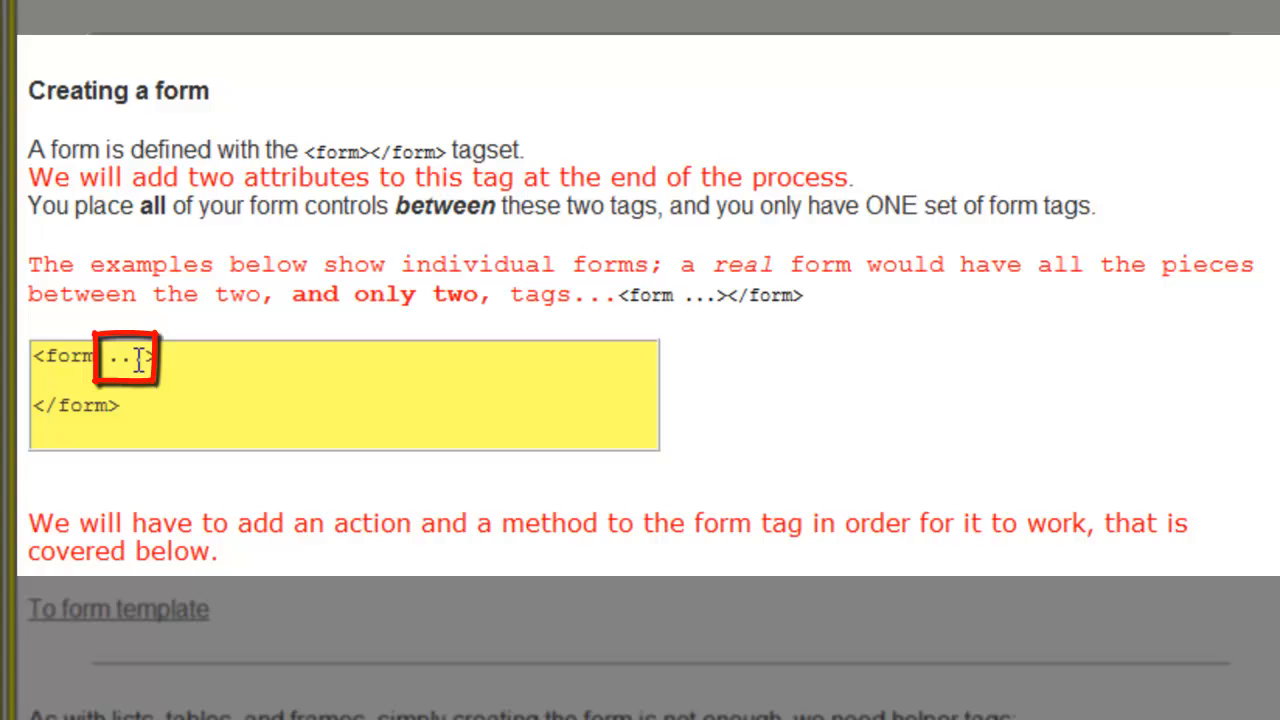
double_click(124, 357)
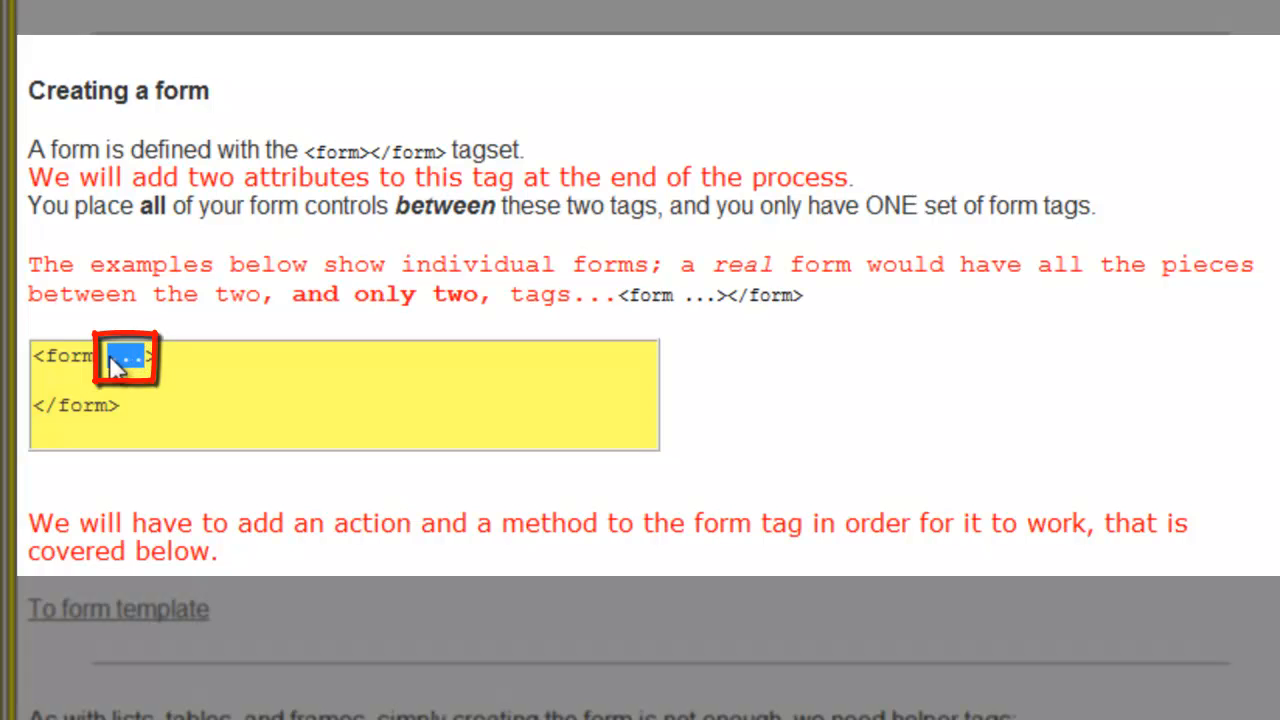
scroll("down", 3)
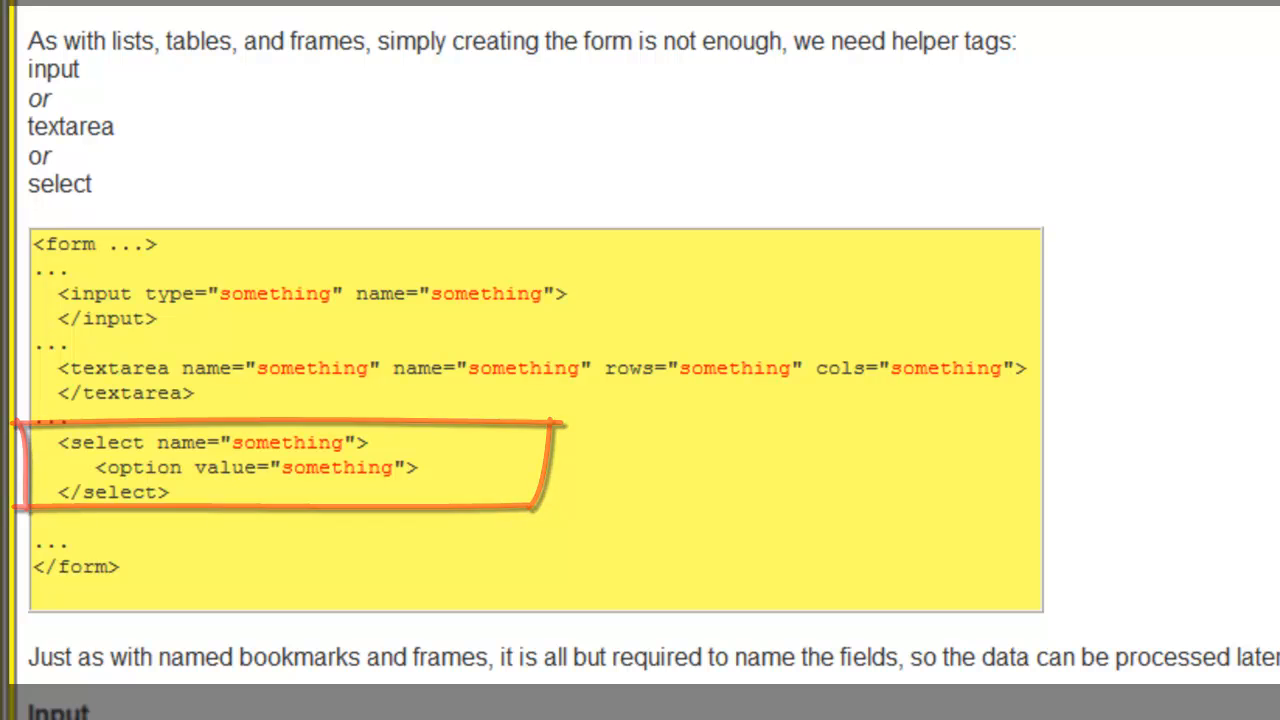
Scroll through the helper tags, Radio Buttons and Checkboxes explanations.
scroll("down", 3)
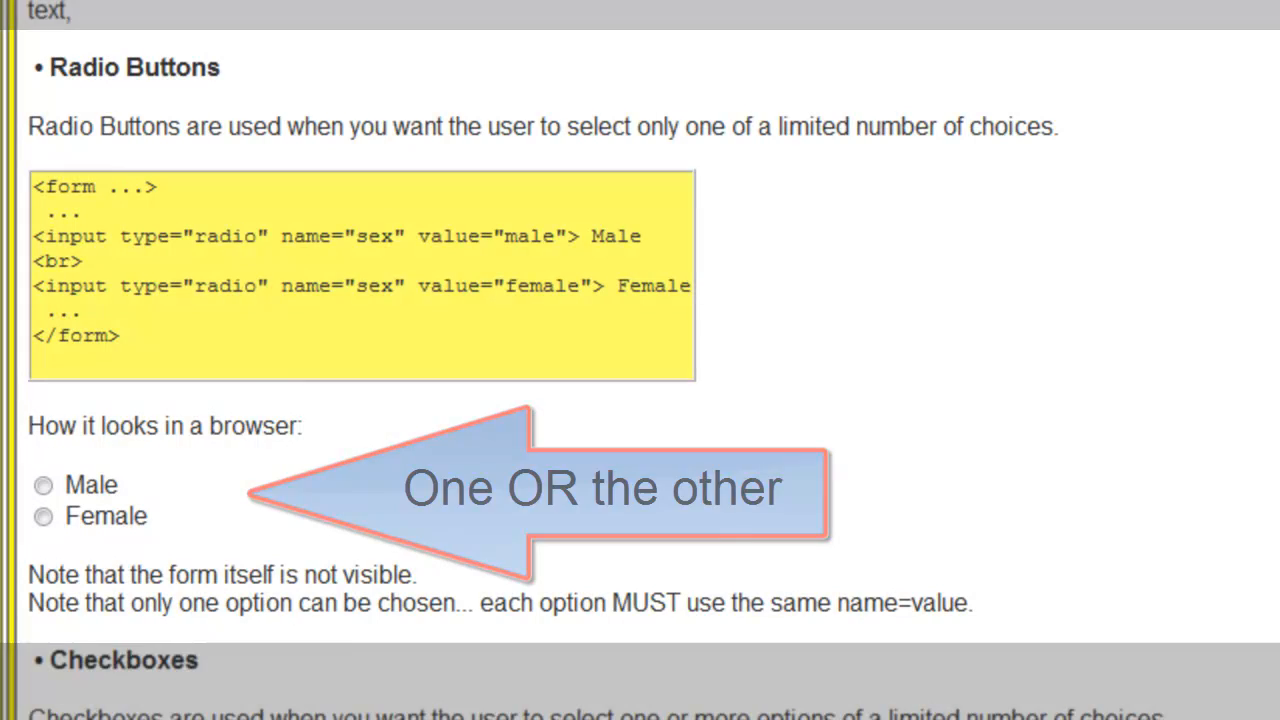
scroll("down", 3)
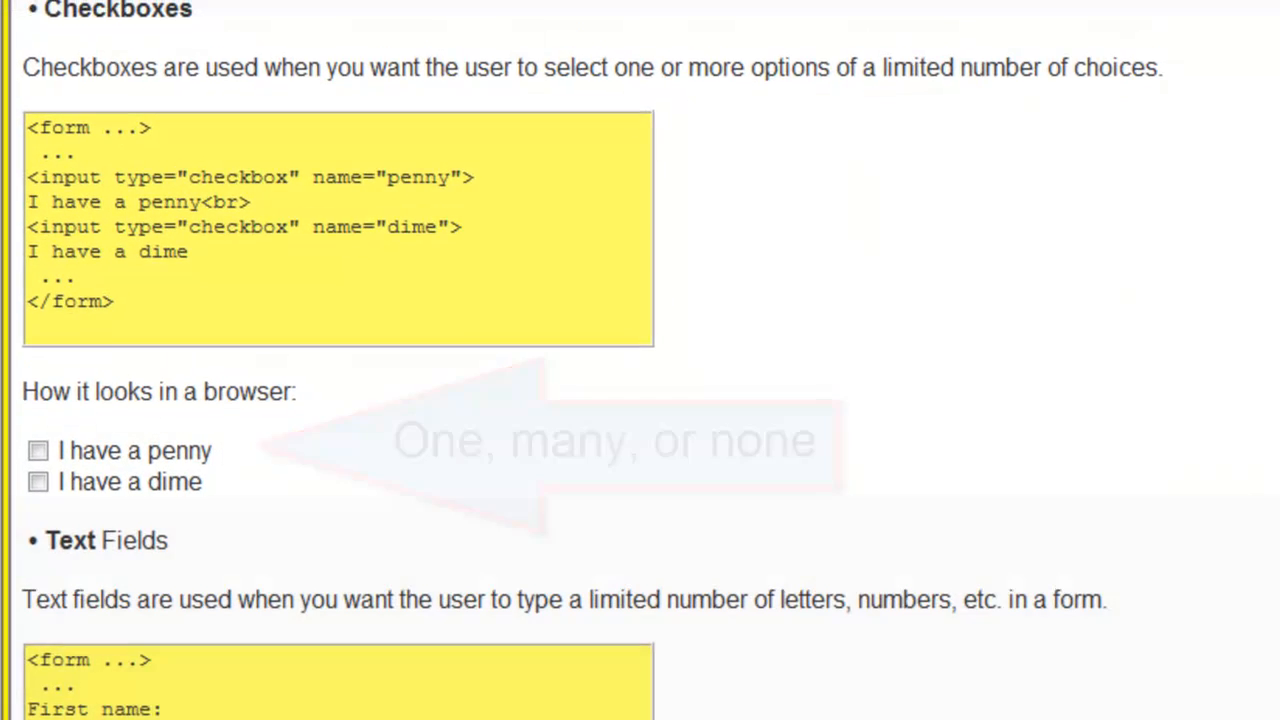
scroll("down", 3)
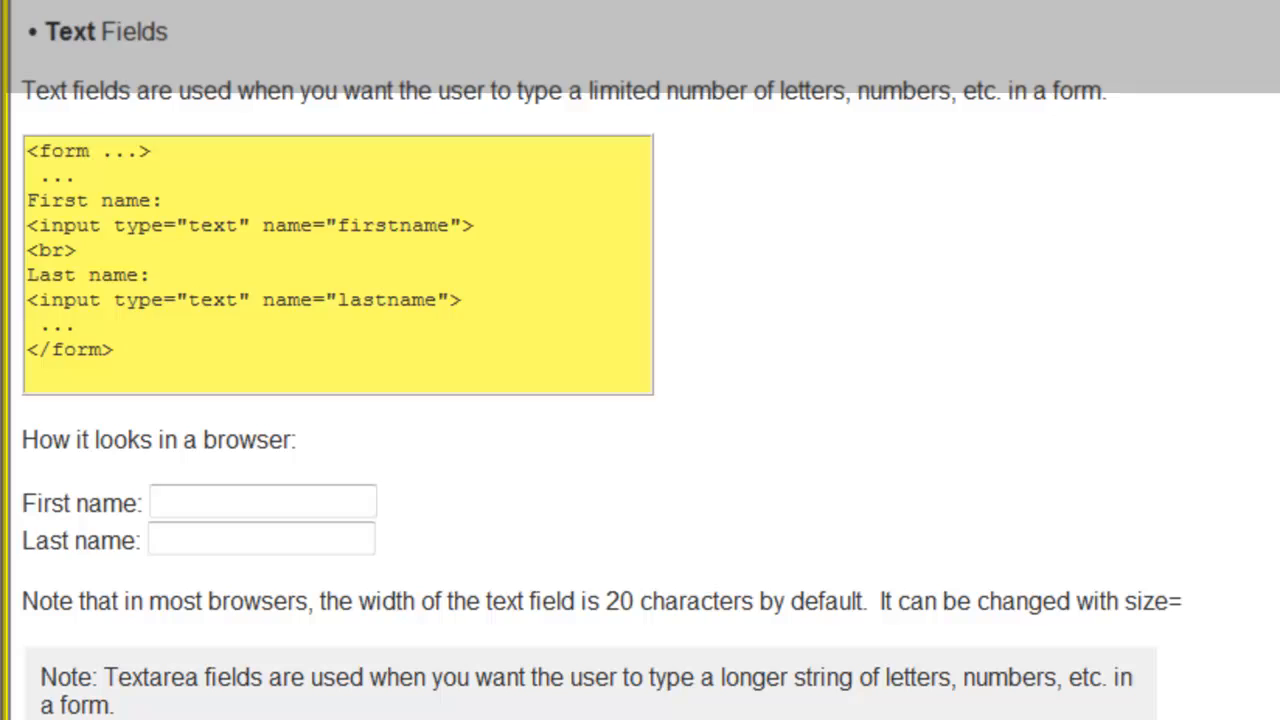
Scroll down past the Text Fields section and the textarea note.
scroll("down", 3)
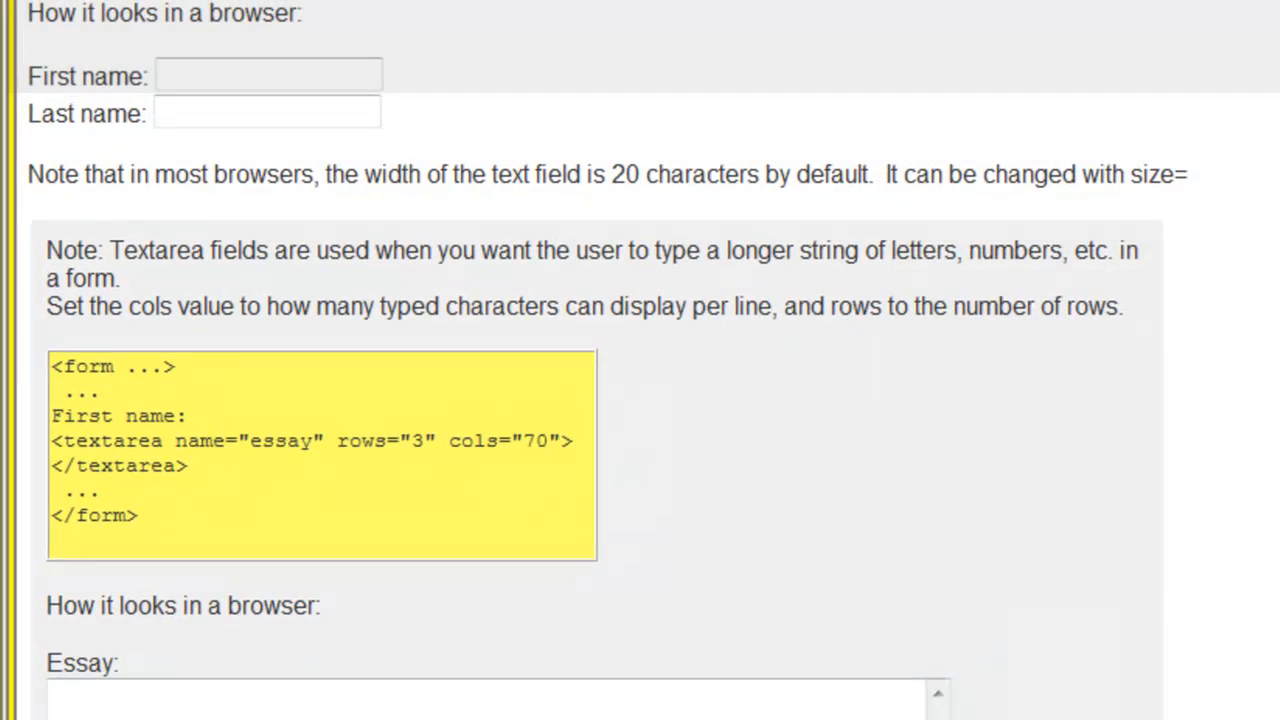
scroll("down", 3)
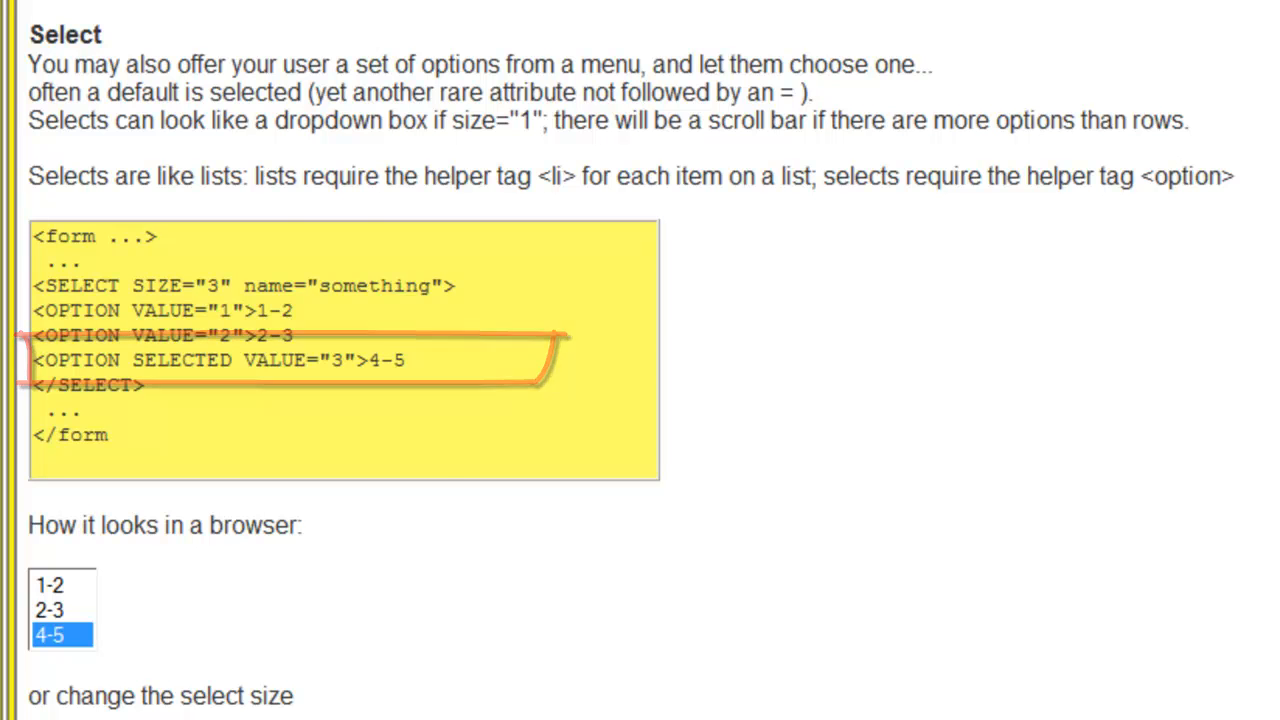
Read through the tutorial's form action, method and Submit button section.
scroll("down", 3)
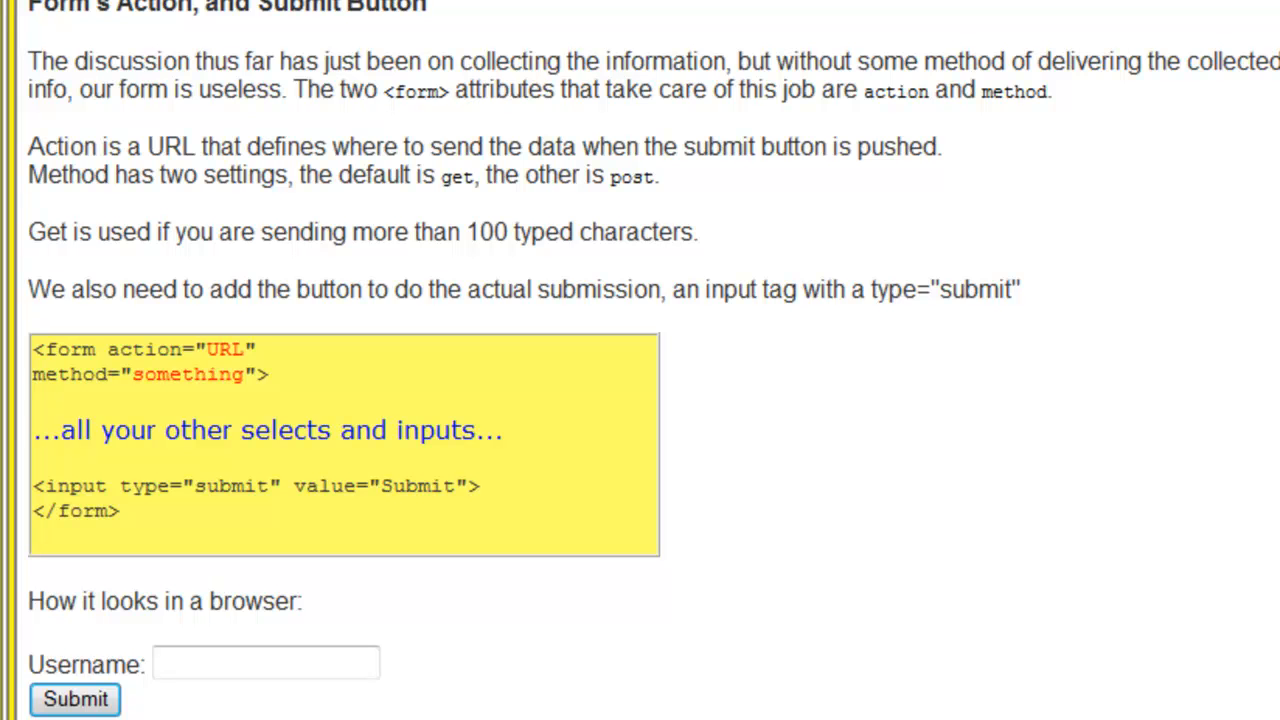
scroll("down", 3)
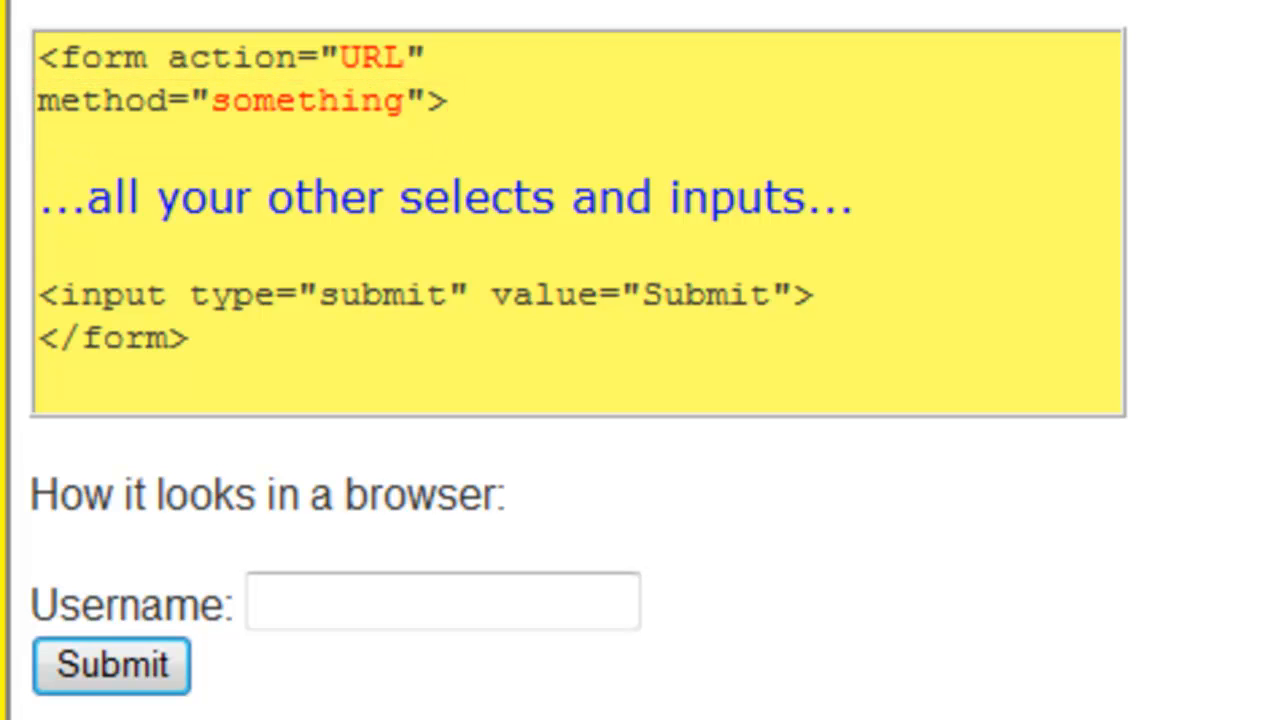
scroll("up", 3)
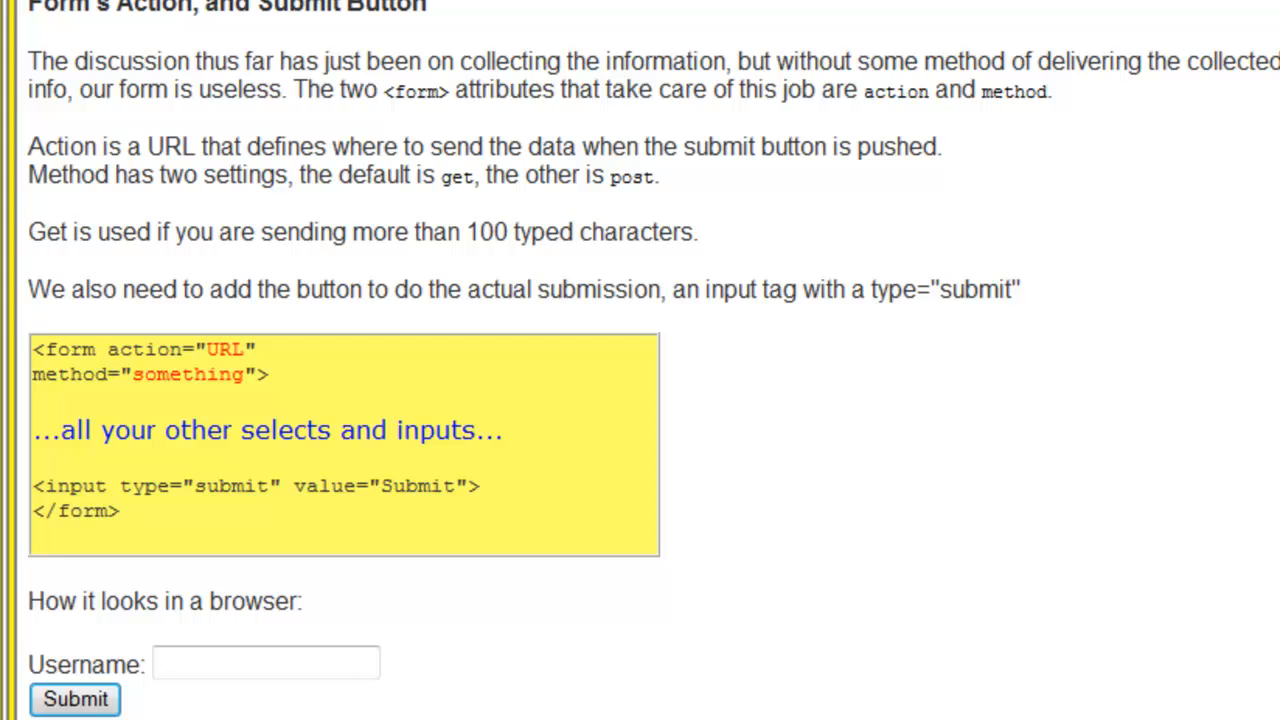
scroll("down", 3)
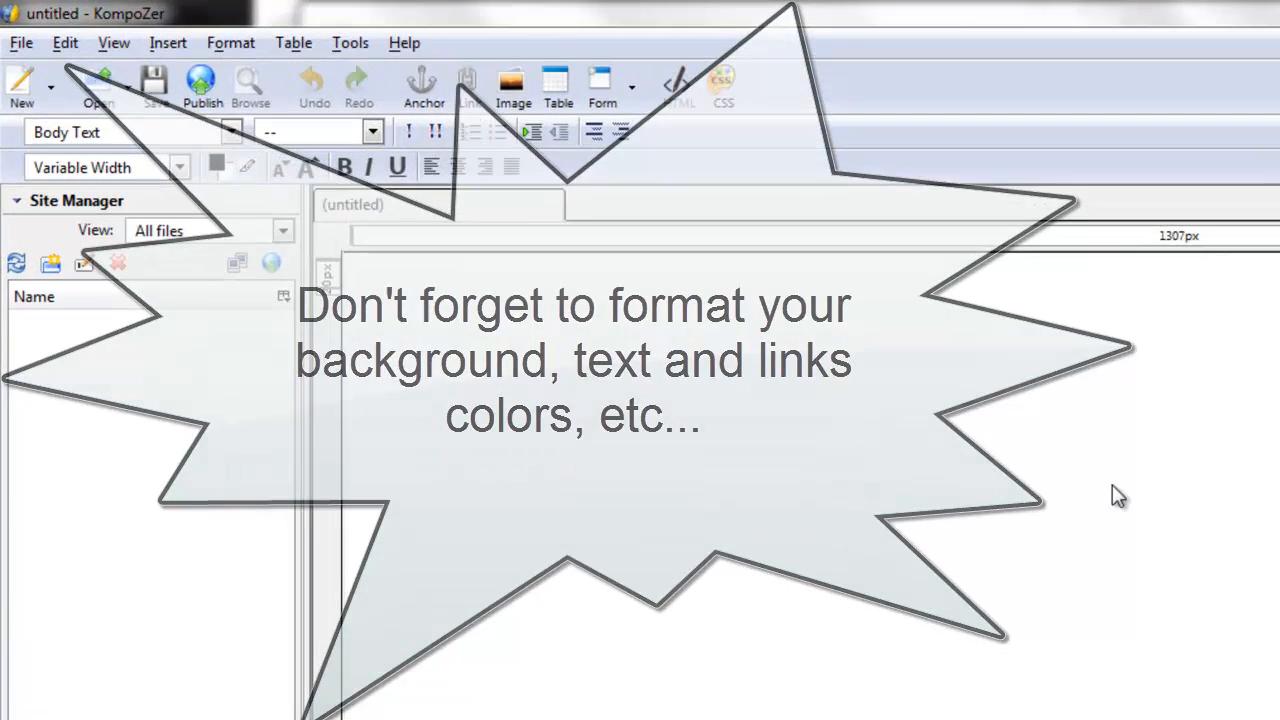
left_click(190, 48)
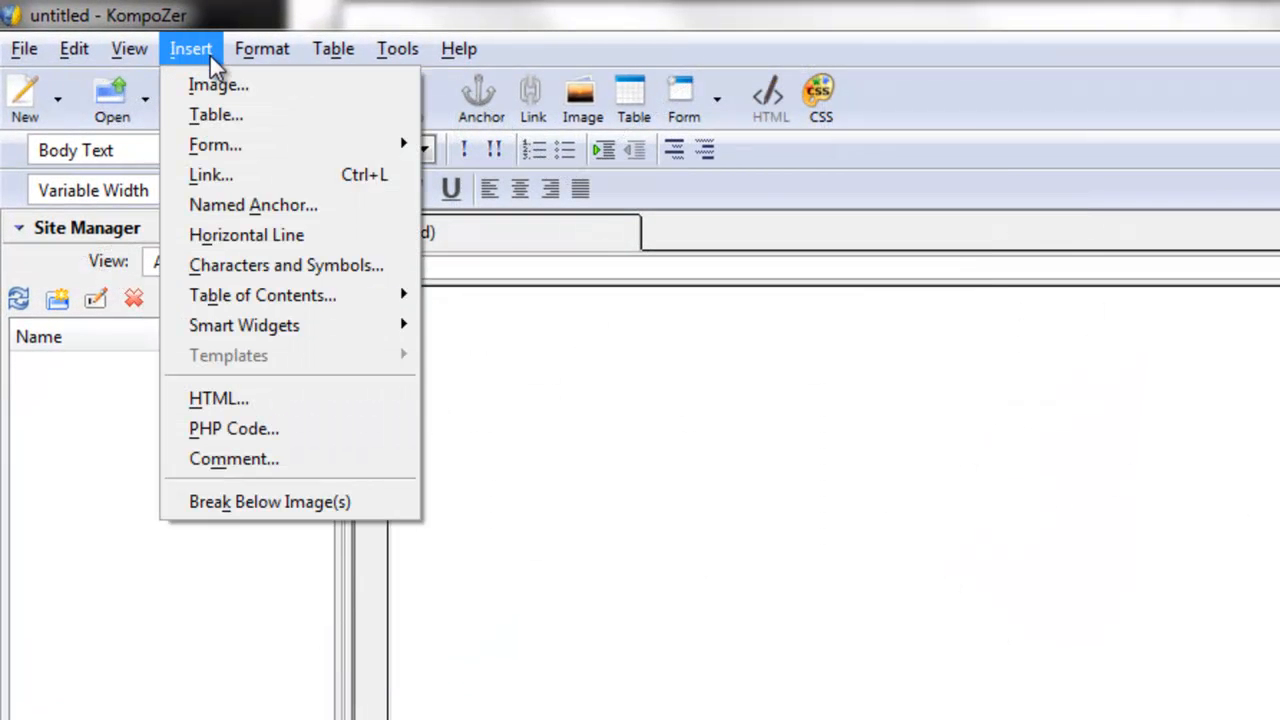
mouse_move(215, 145)
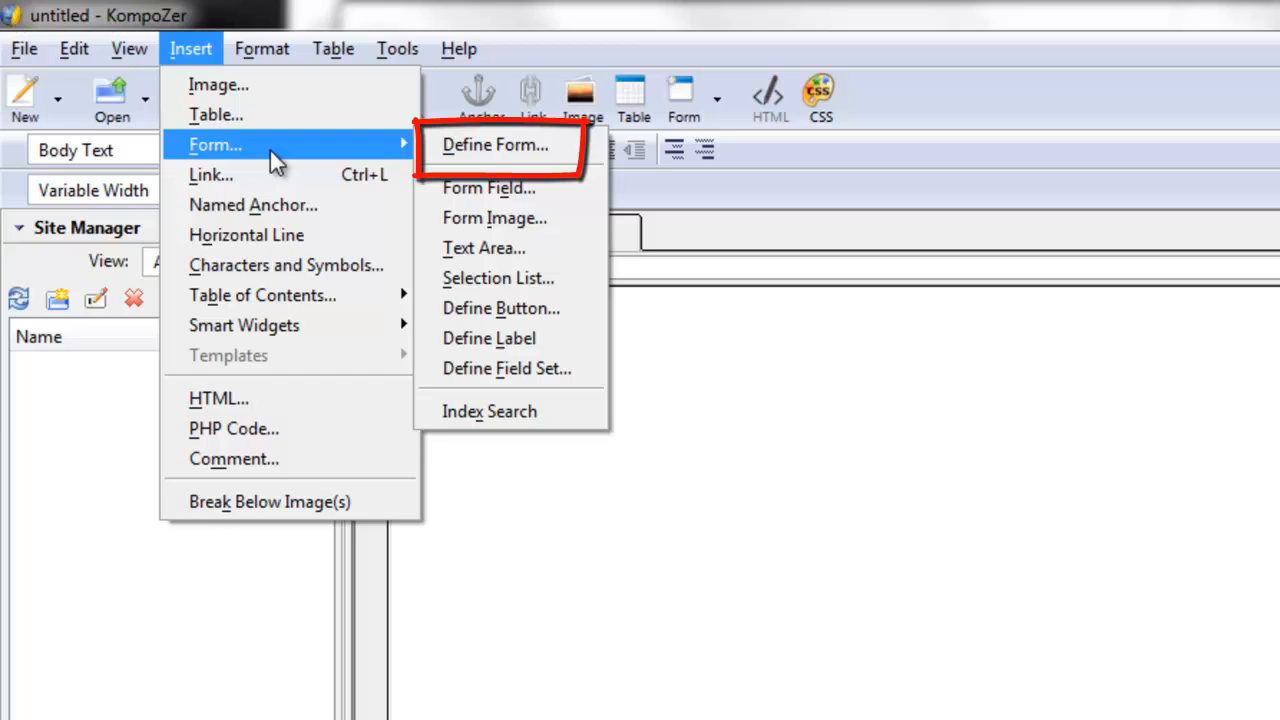
left_click(495, 144)
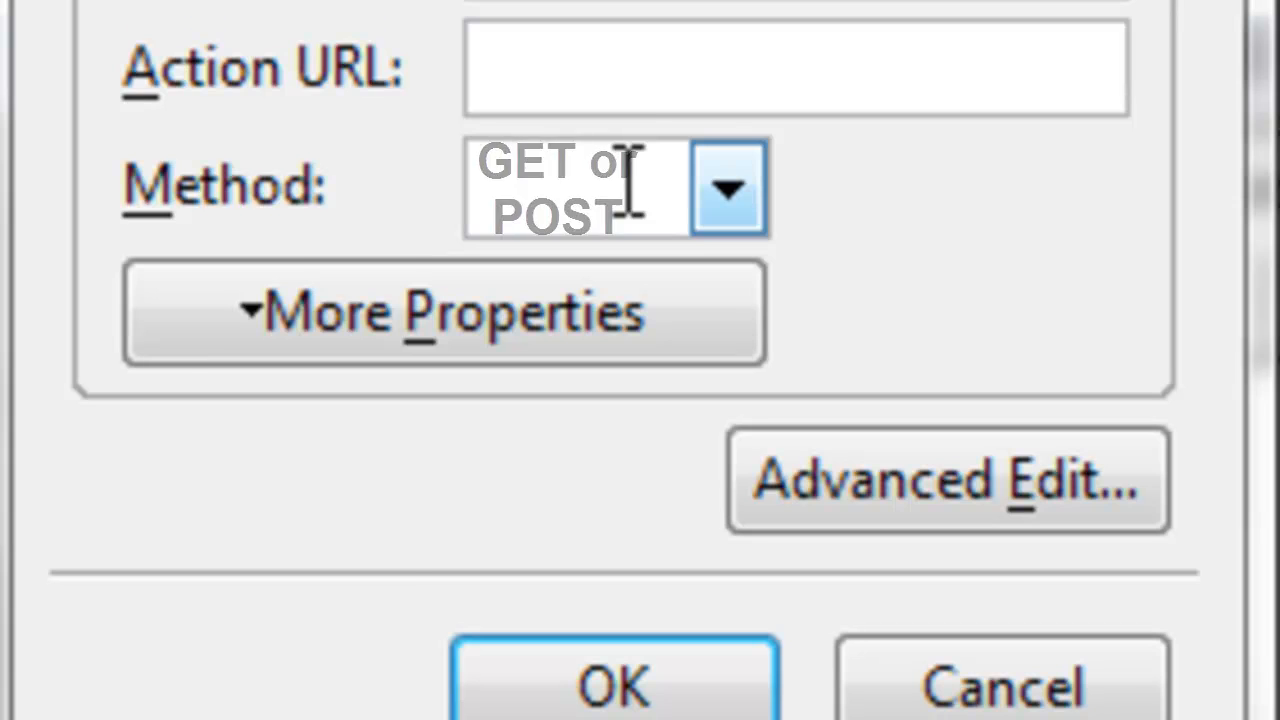
left_click(203, 52)
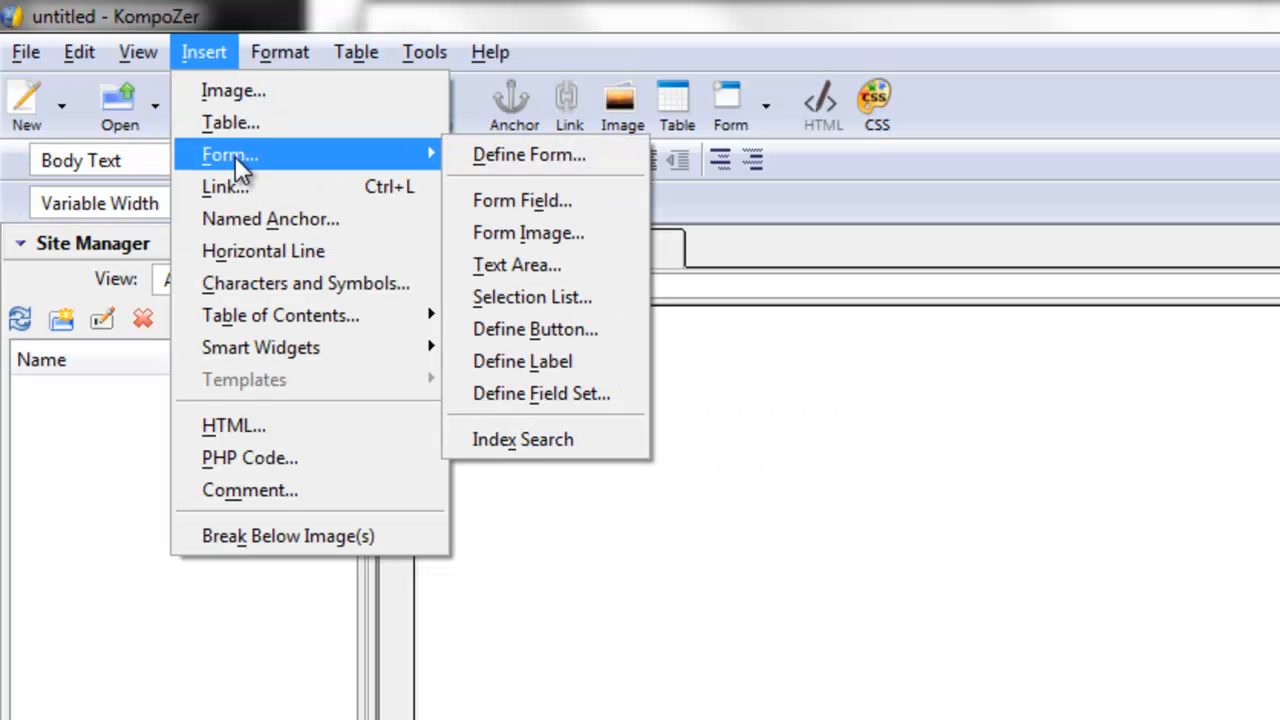
mouse_move(522, 200)
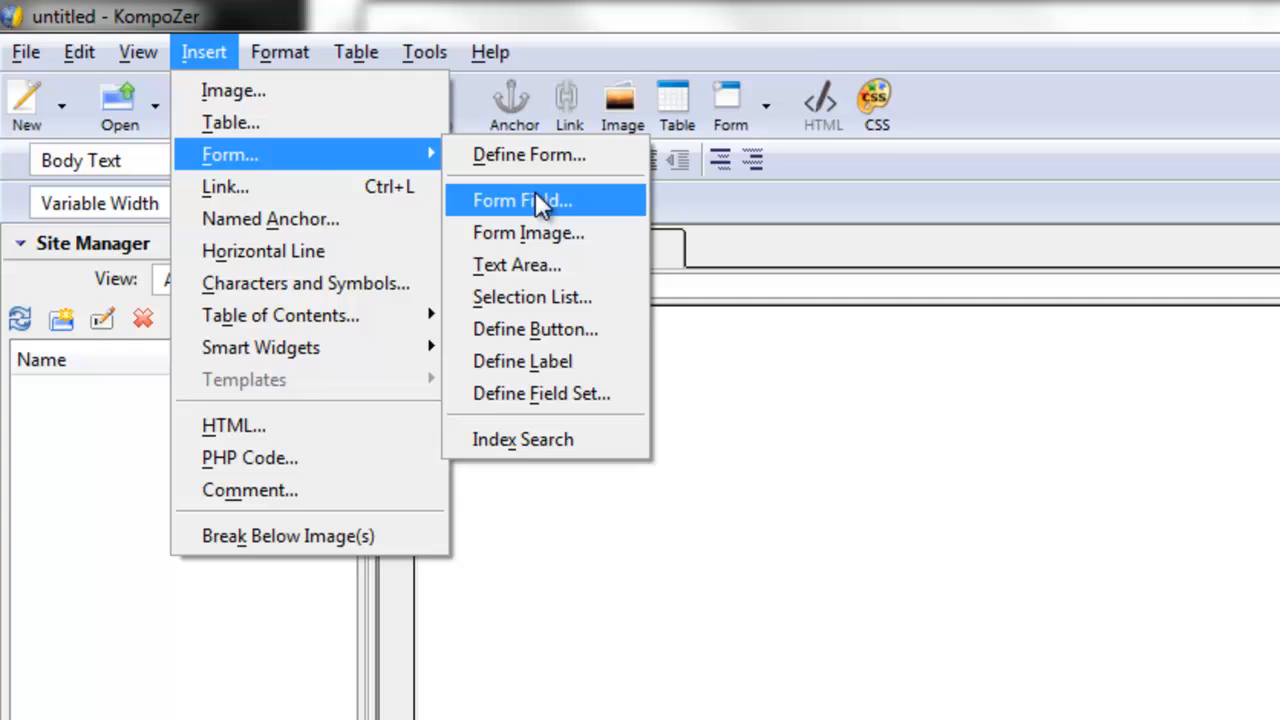
left_click(521, 200)
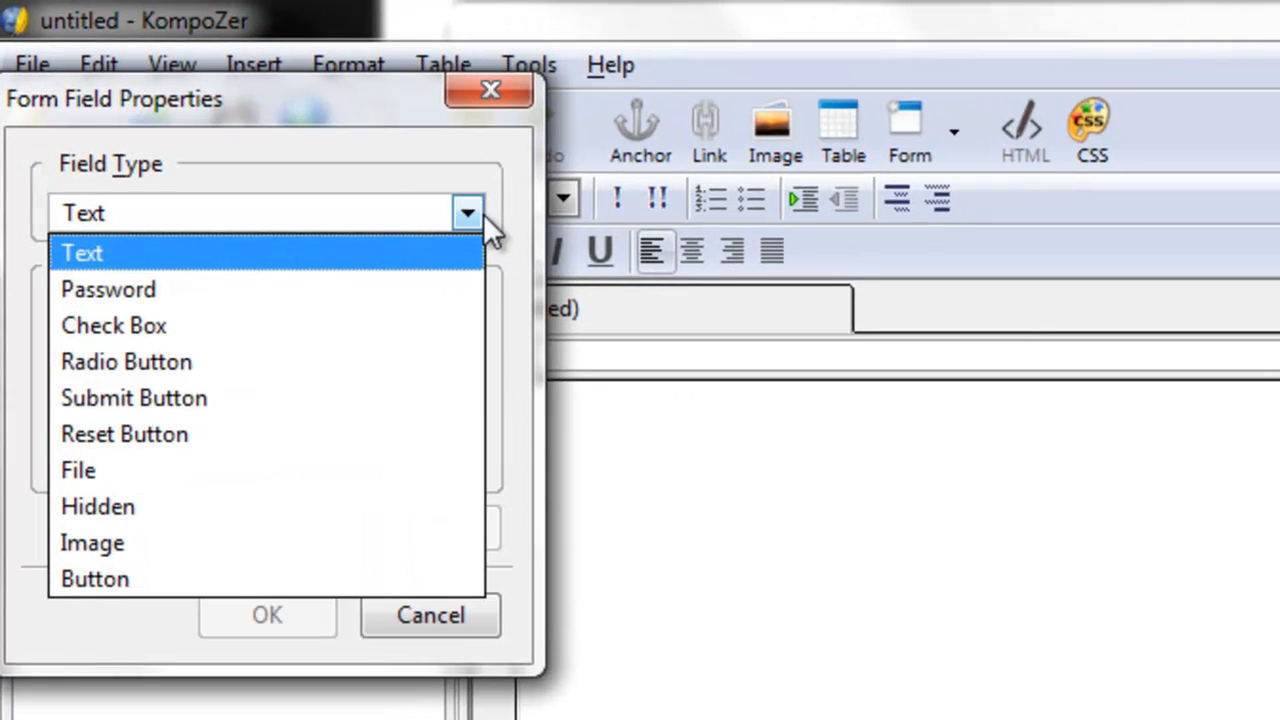
mouse_move(375, 336)
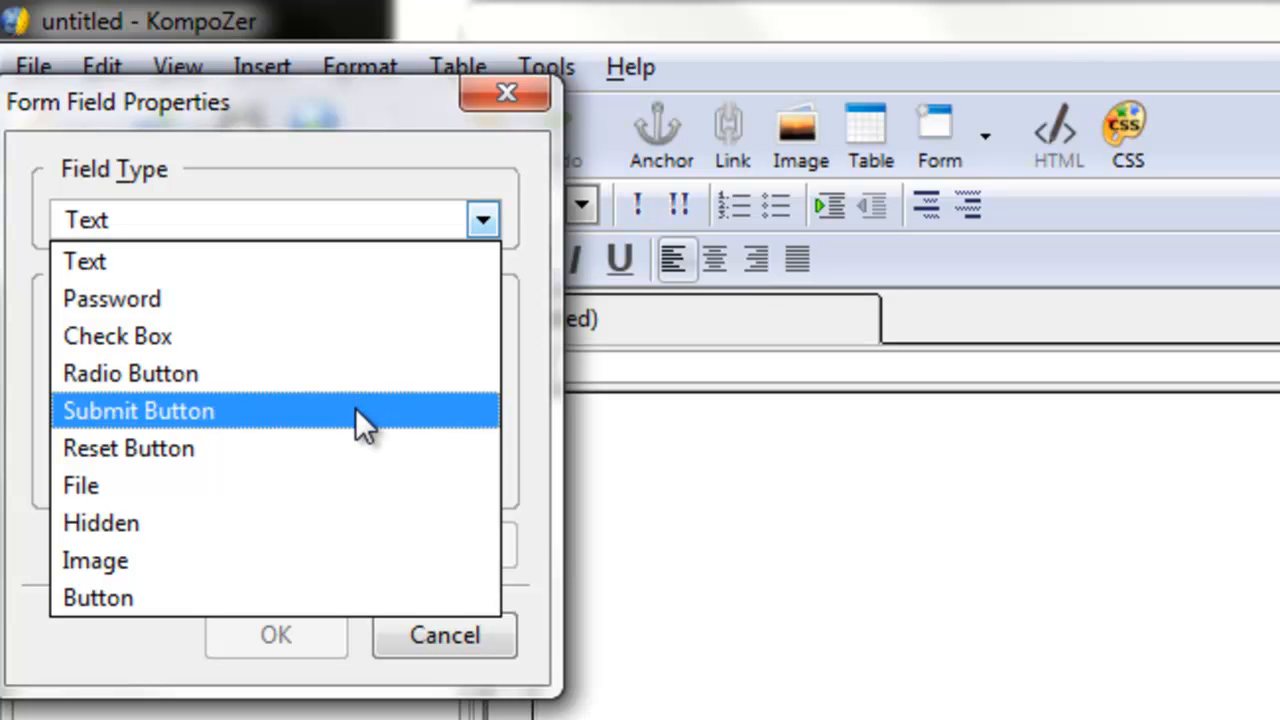
left_click(84, 261)
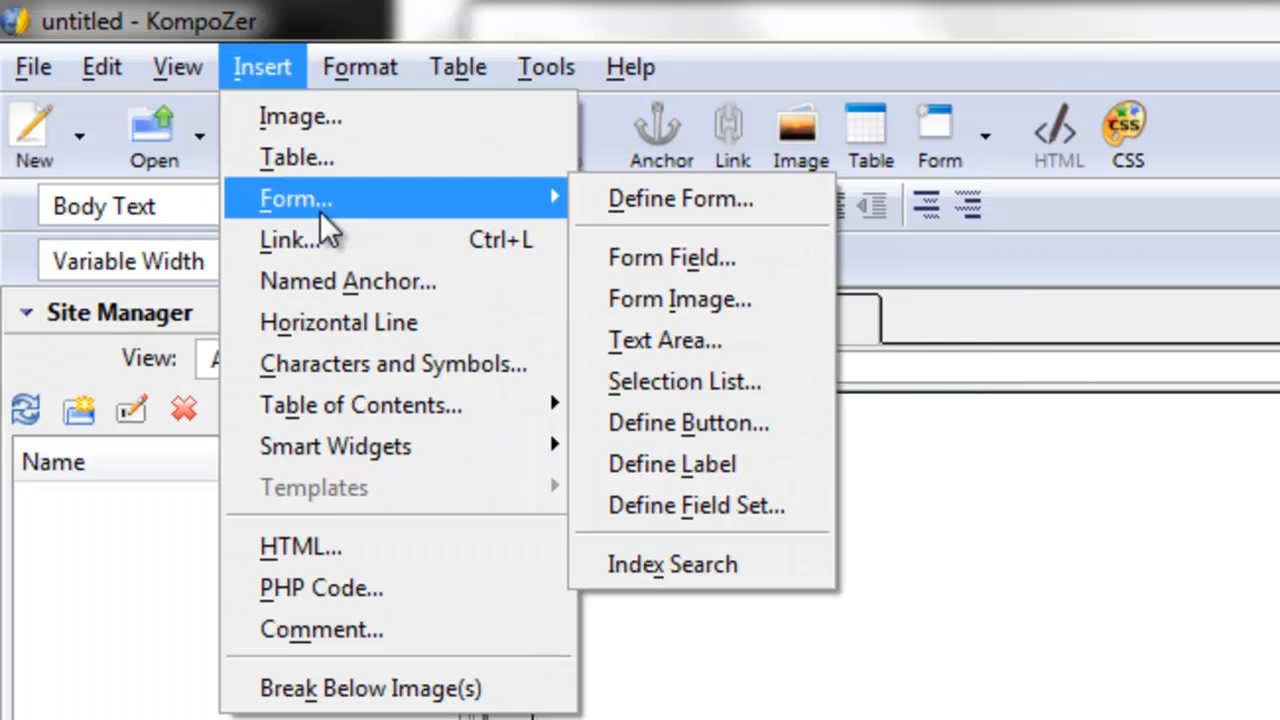
mouse_move(665, 340)
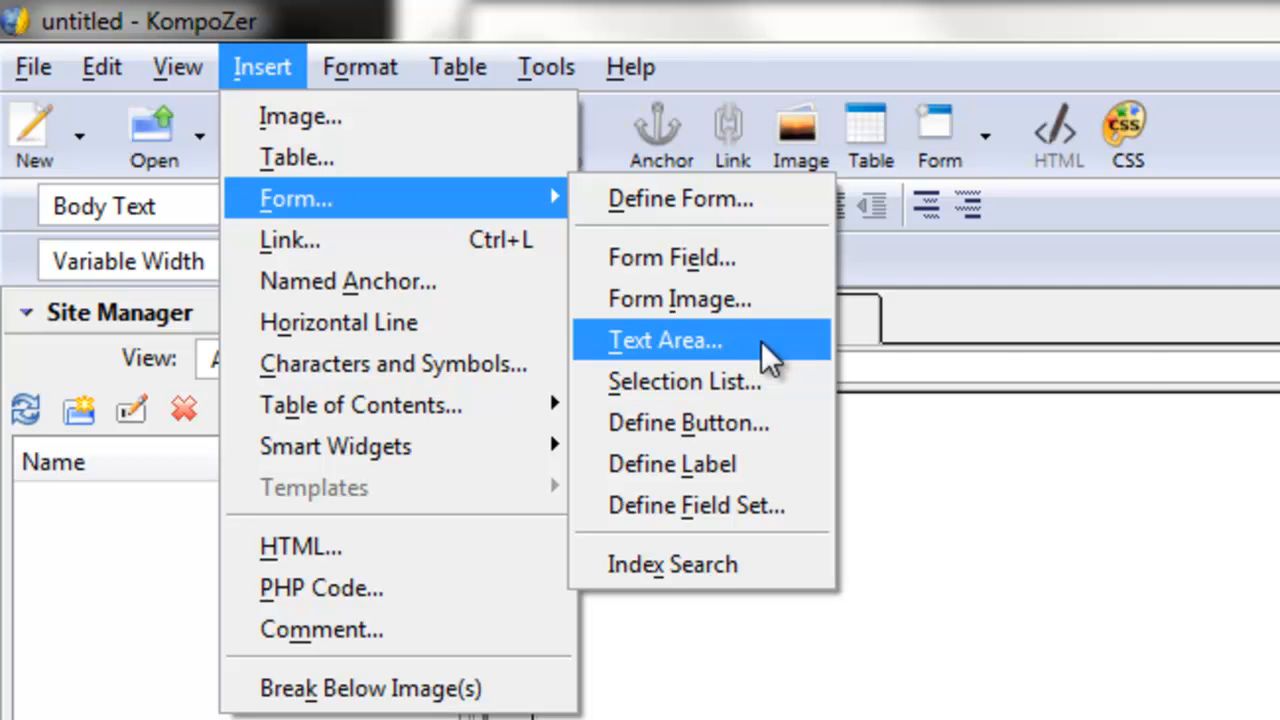
left_click(665, 340)
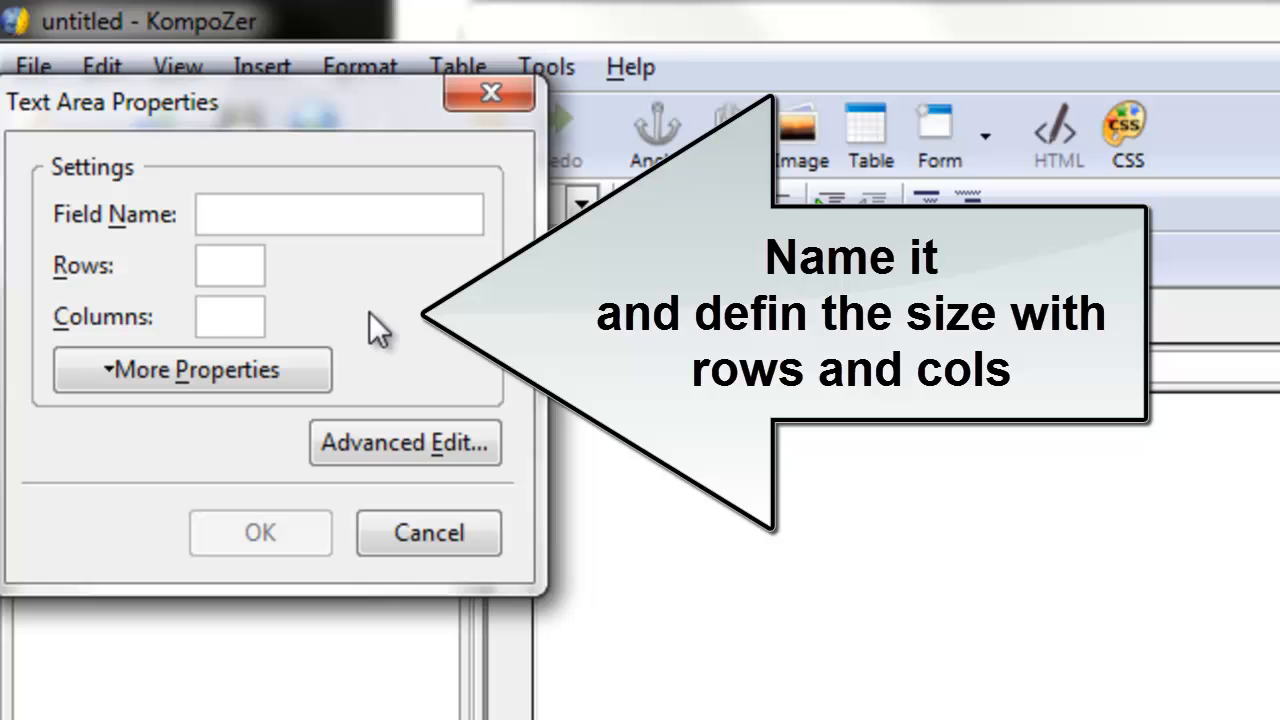
left_click(339, 213)
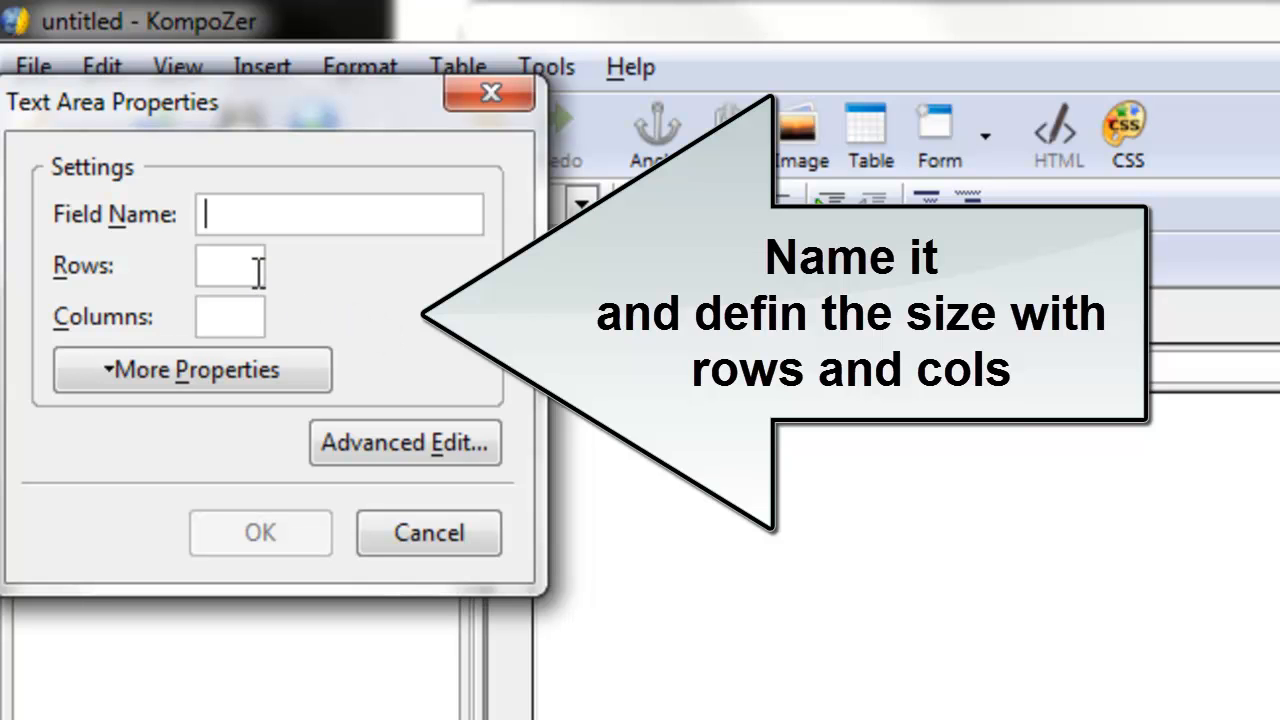
mouse_move(265, 325)
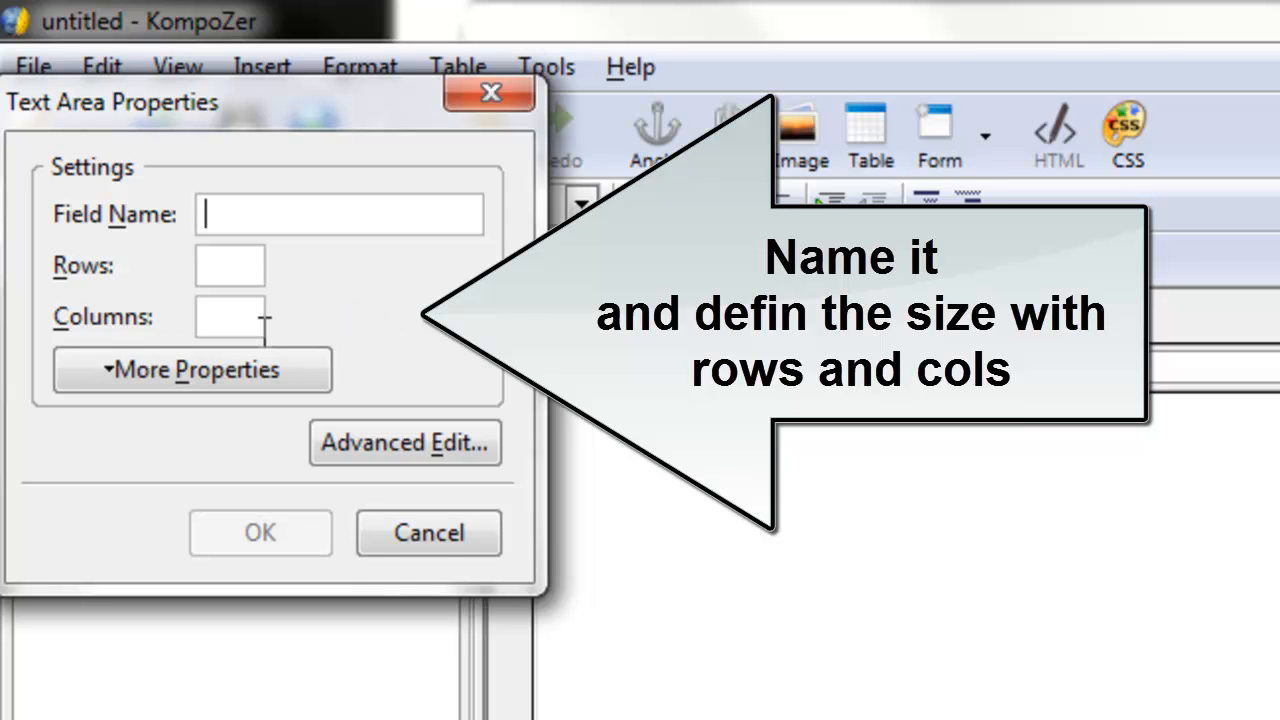
left_click(230, 265)
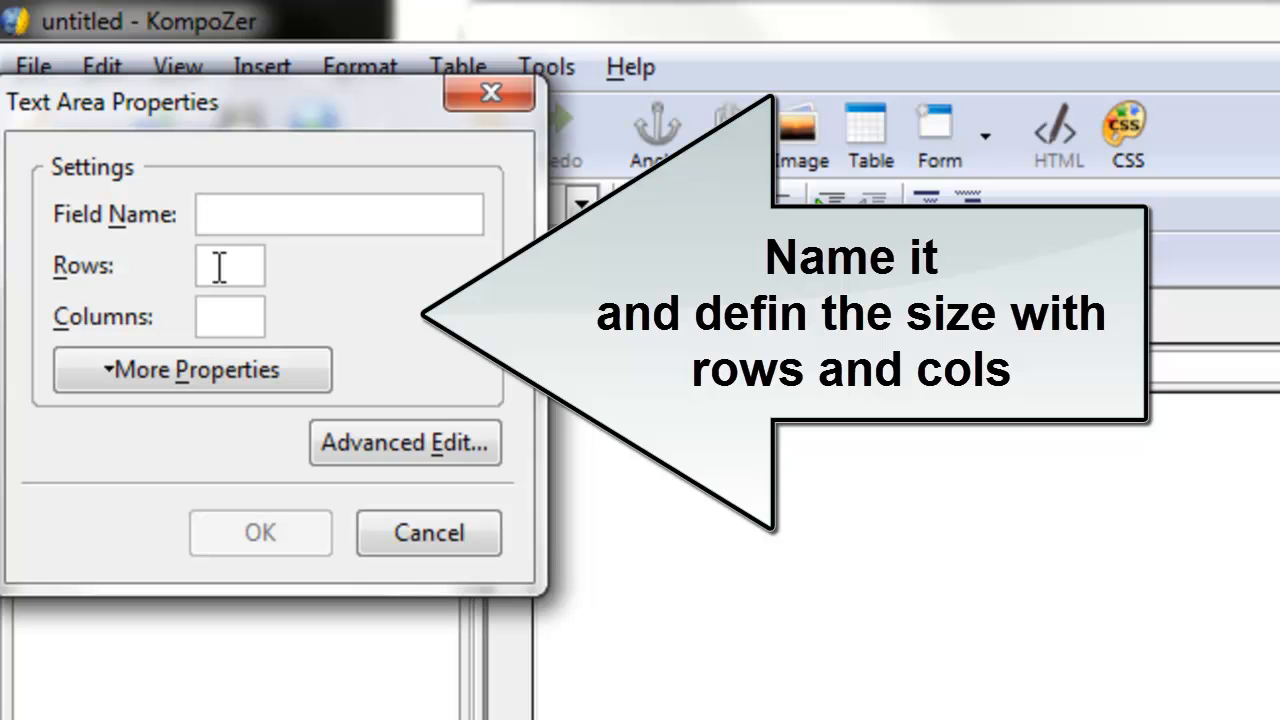
left_click(340, 214)
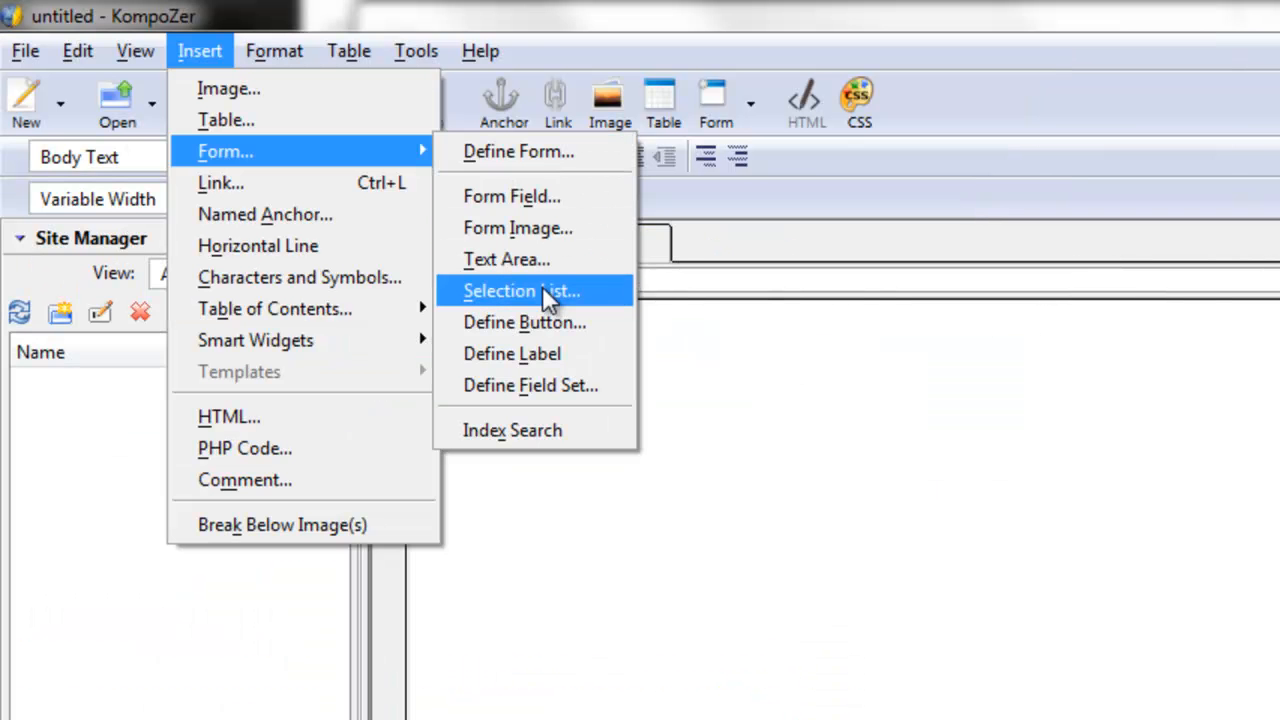
Open the Selection List settings and add an option to the list.
left_click(521, 290)
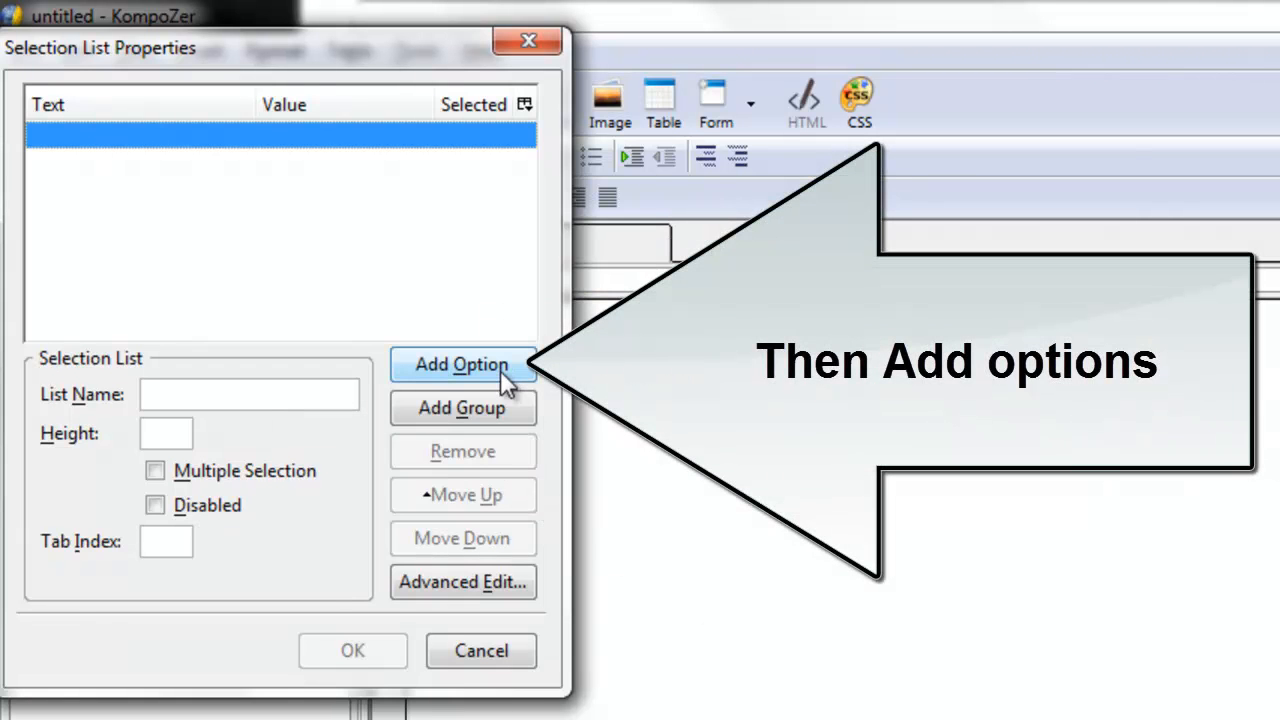
left_click(462, 364)
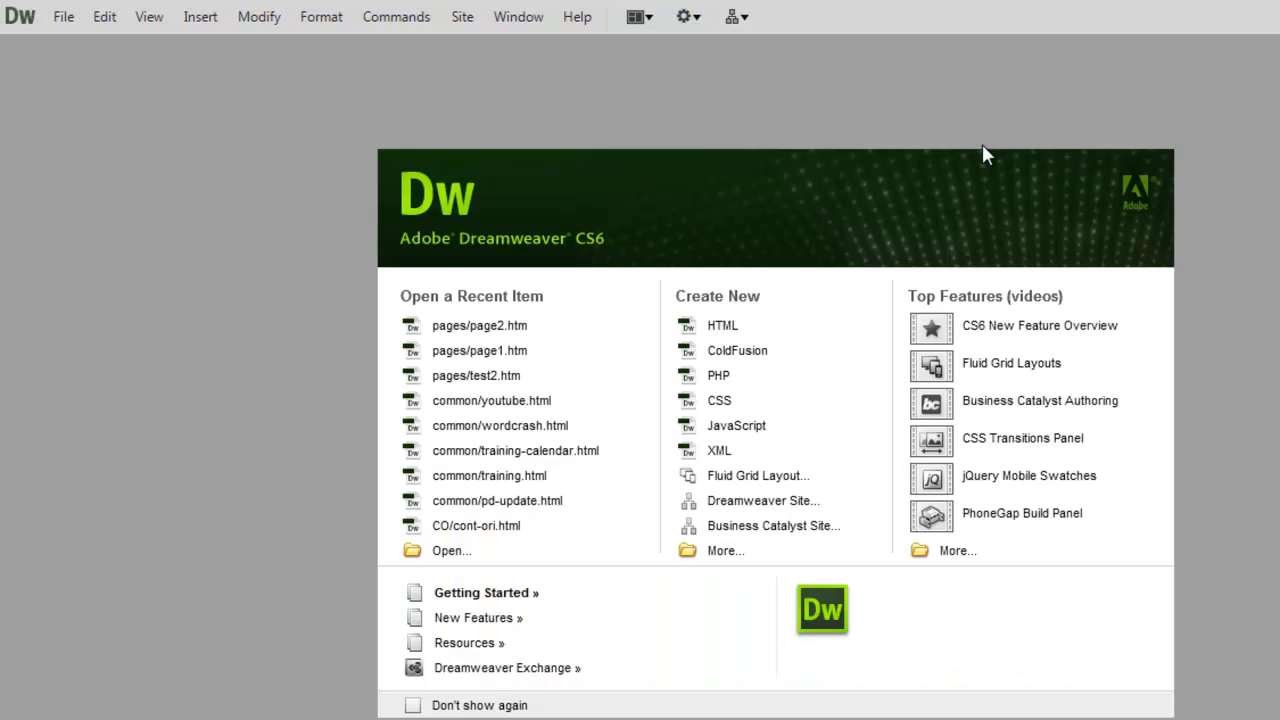
mouse_move(722, 325)
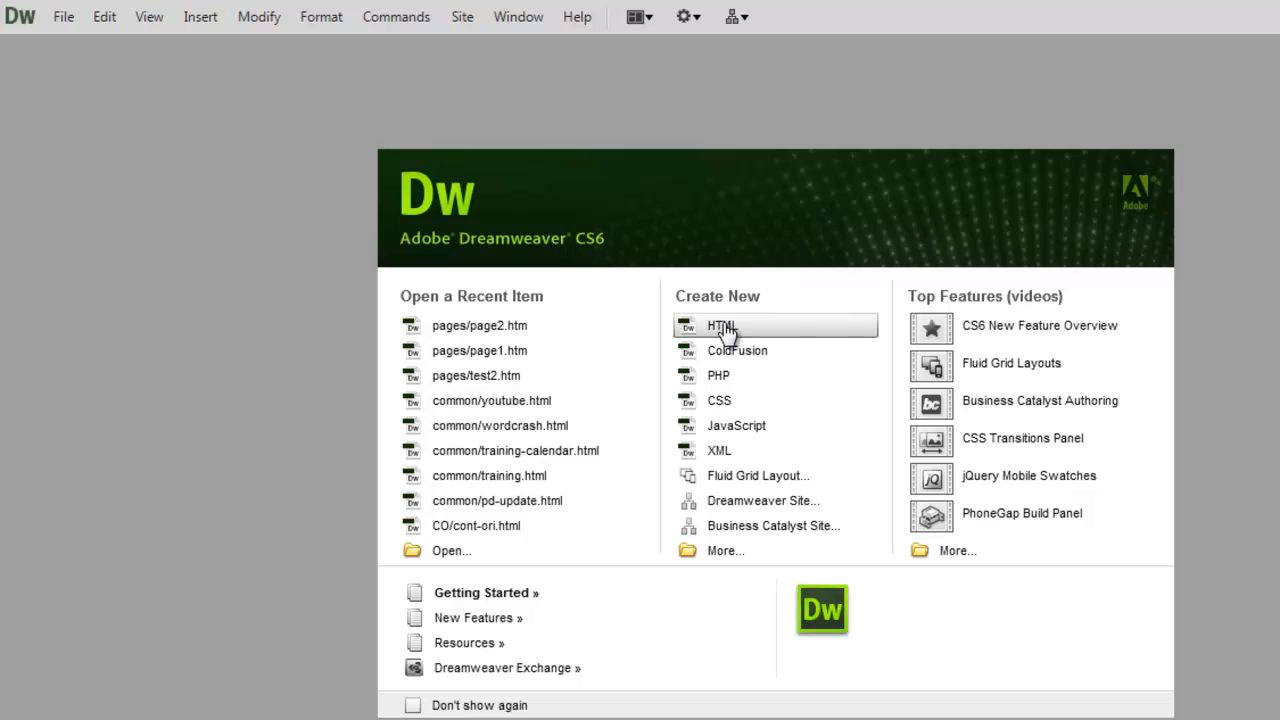
Create a new HTML page via Create New > HTML and open the Insert menu.
left_click(721, 325)
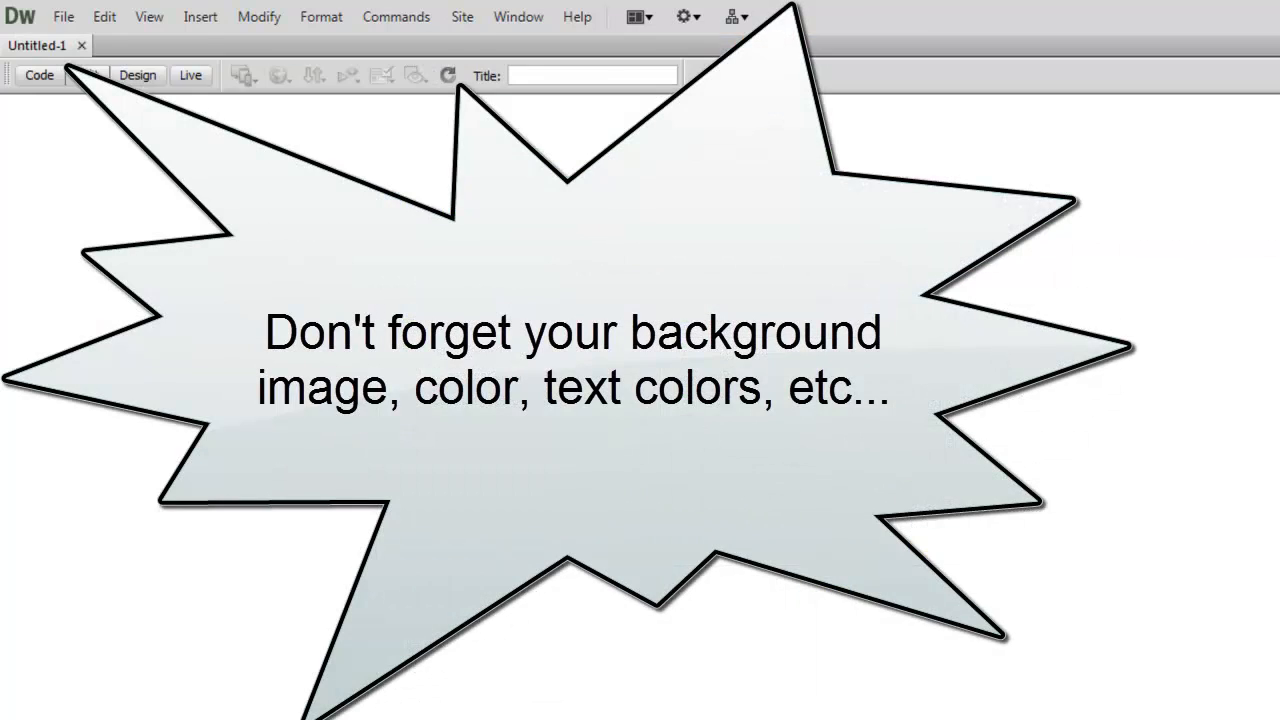
left_click(200, 16)
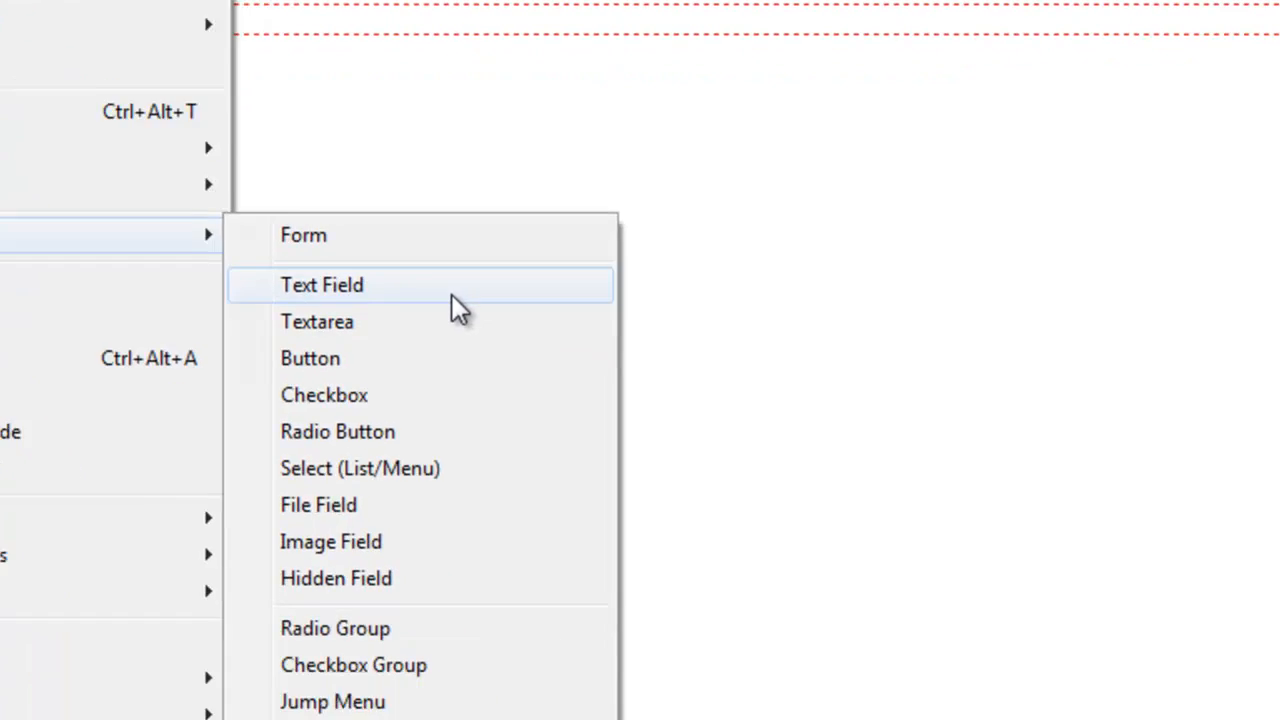
Insert a text field, textarea and checkbox, then begin inserting a radio button.
left_click(322, 284)
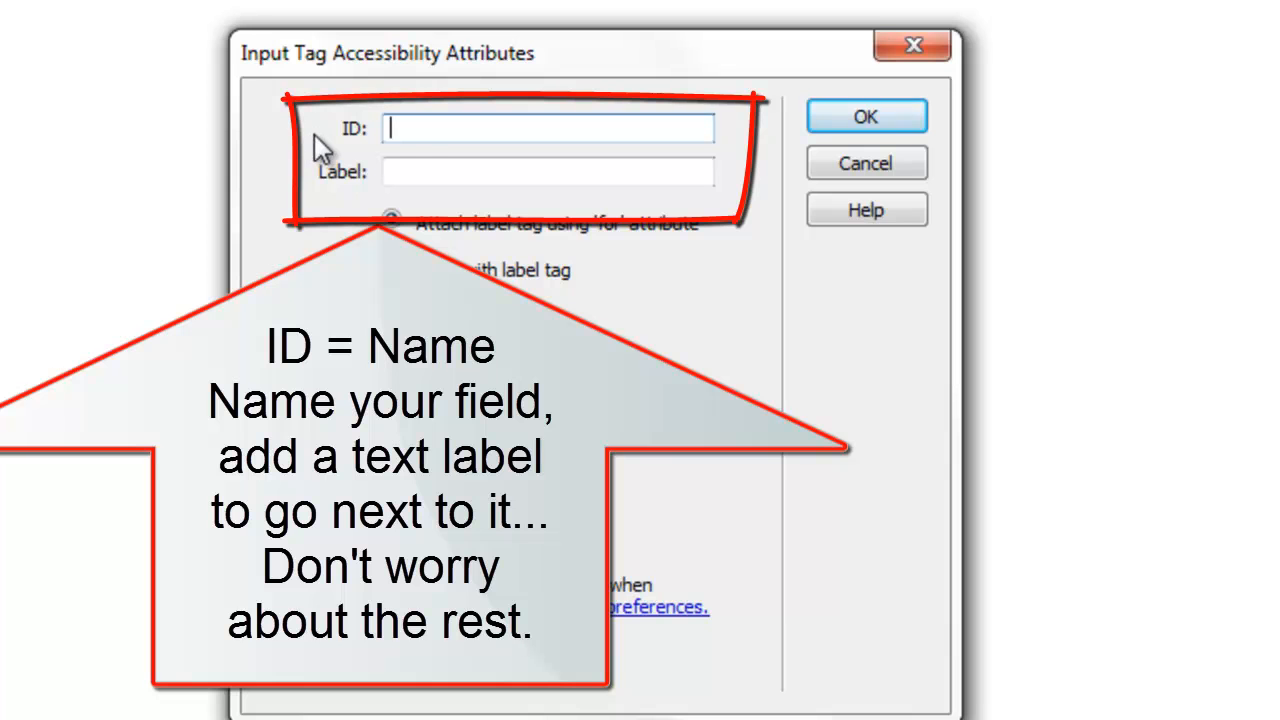
mouse_move(433, 138)
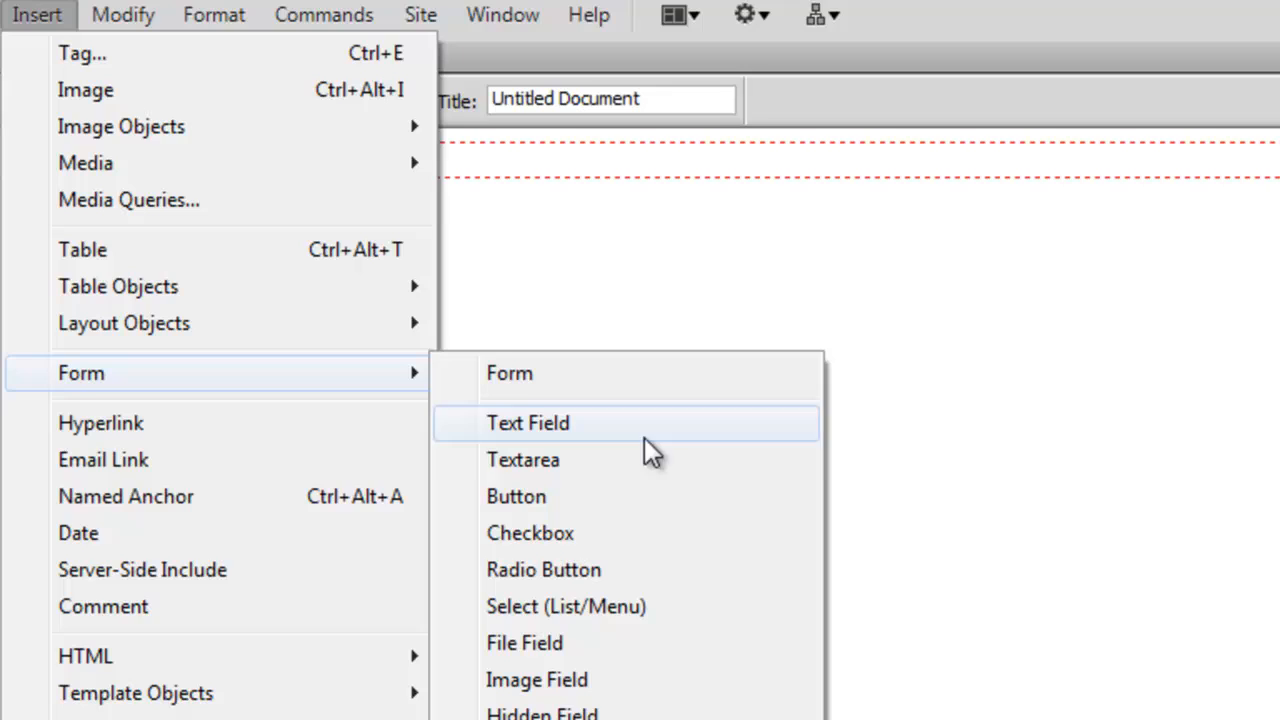
left_click(527, 422)
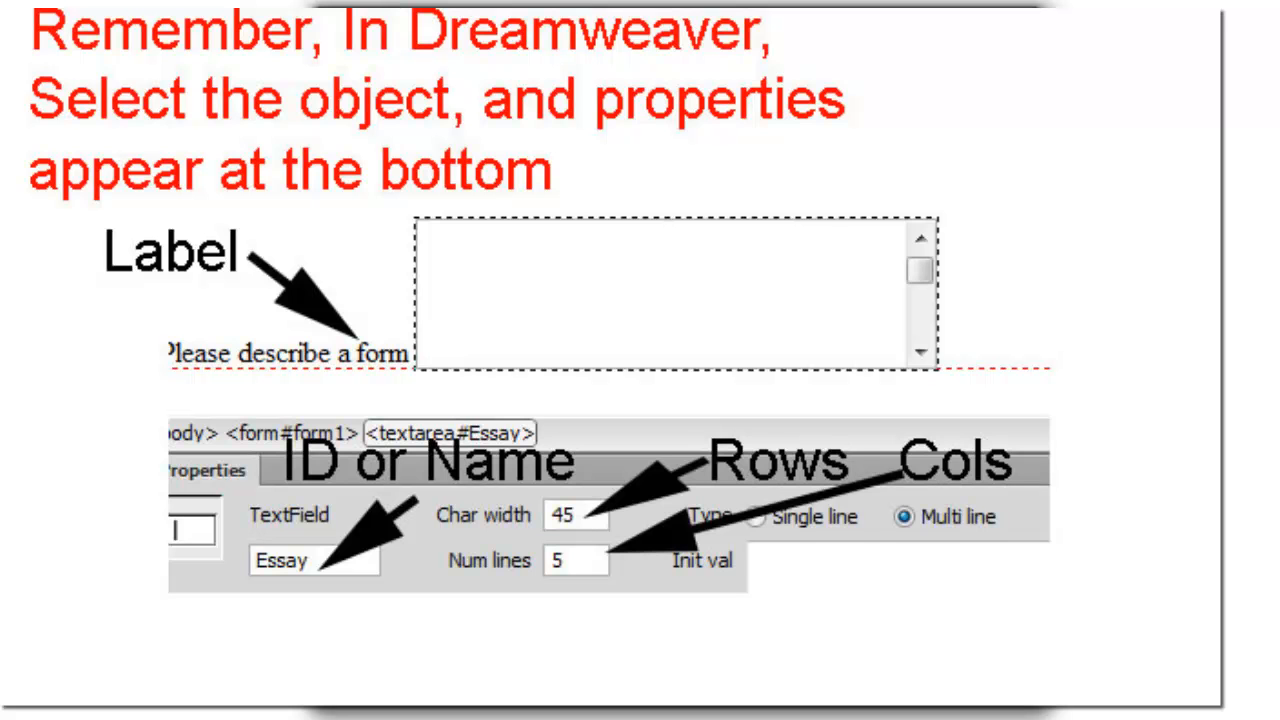
left_click(294, 24)
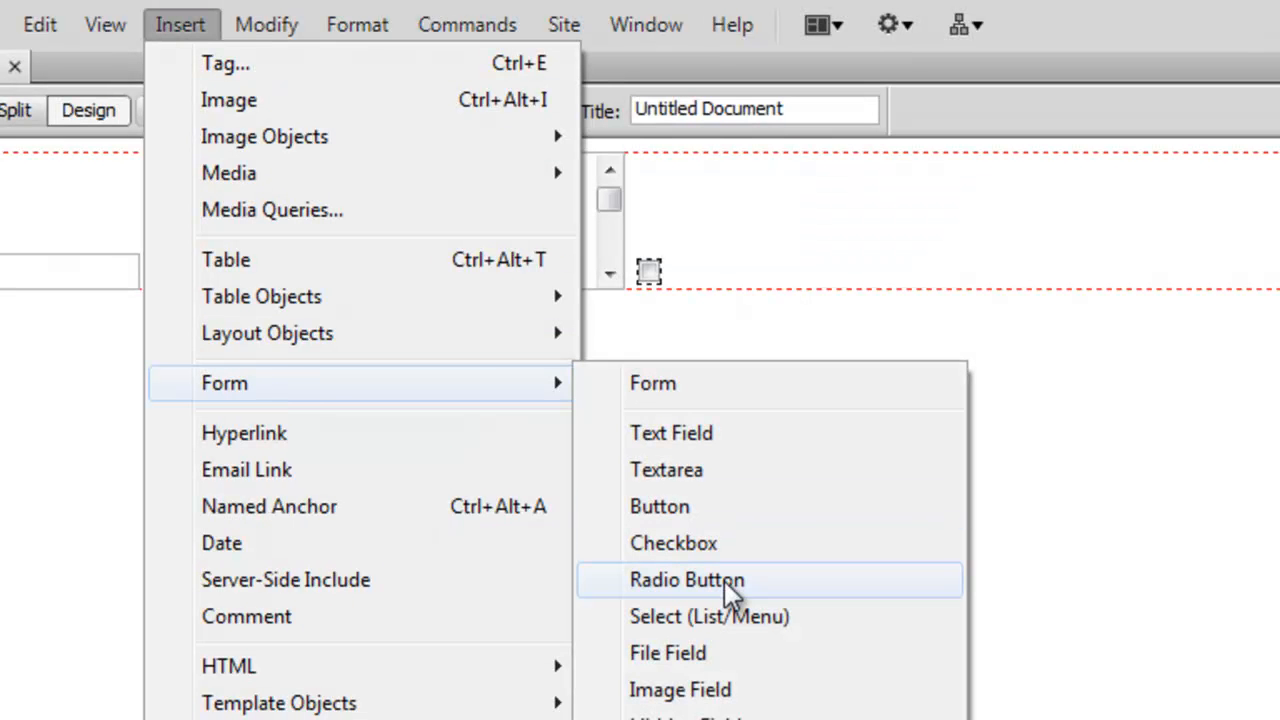
left_click(687, 580)
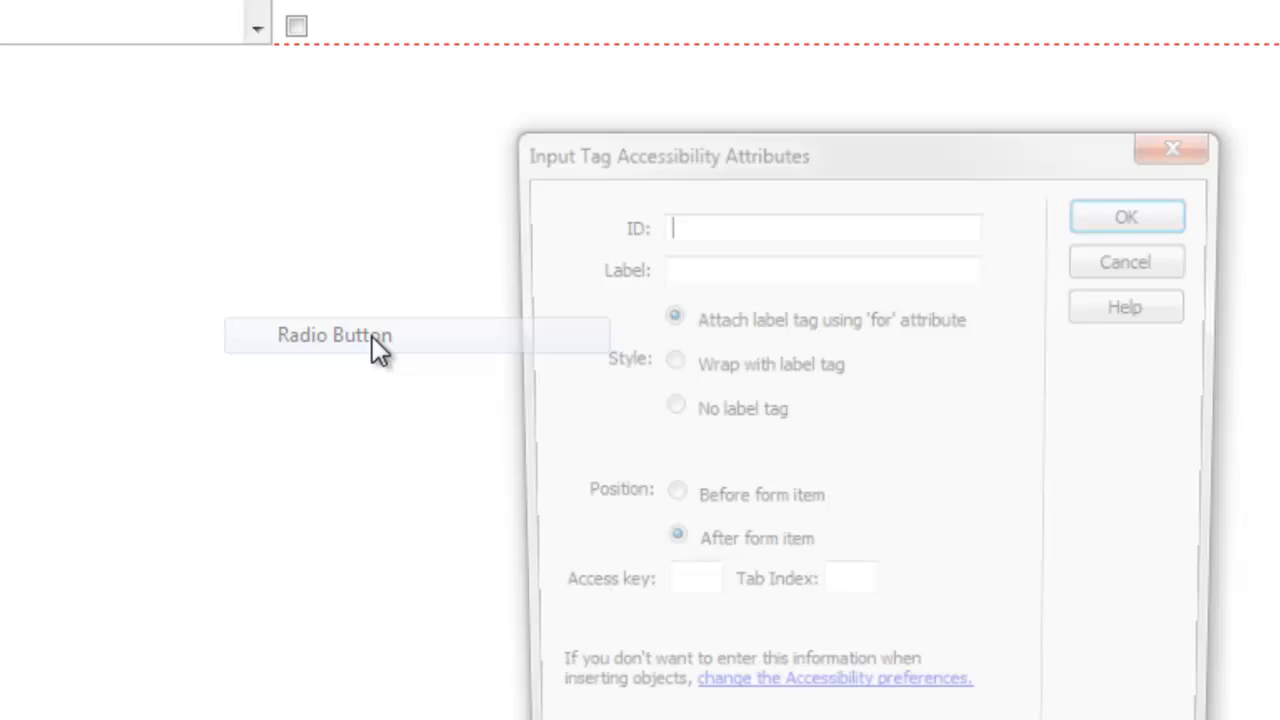